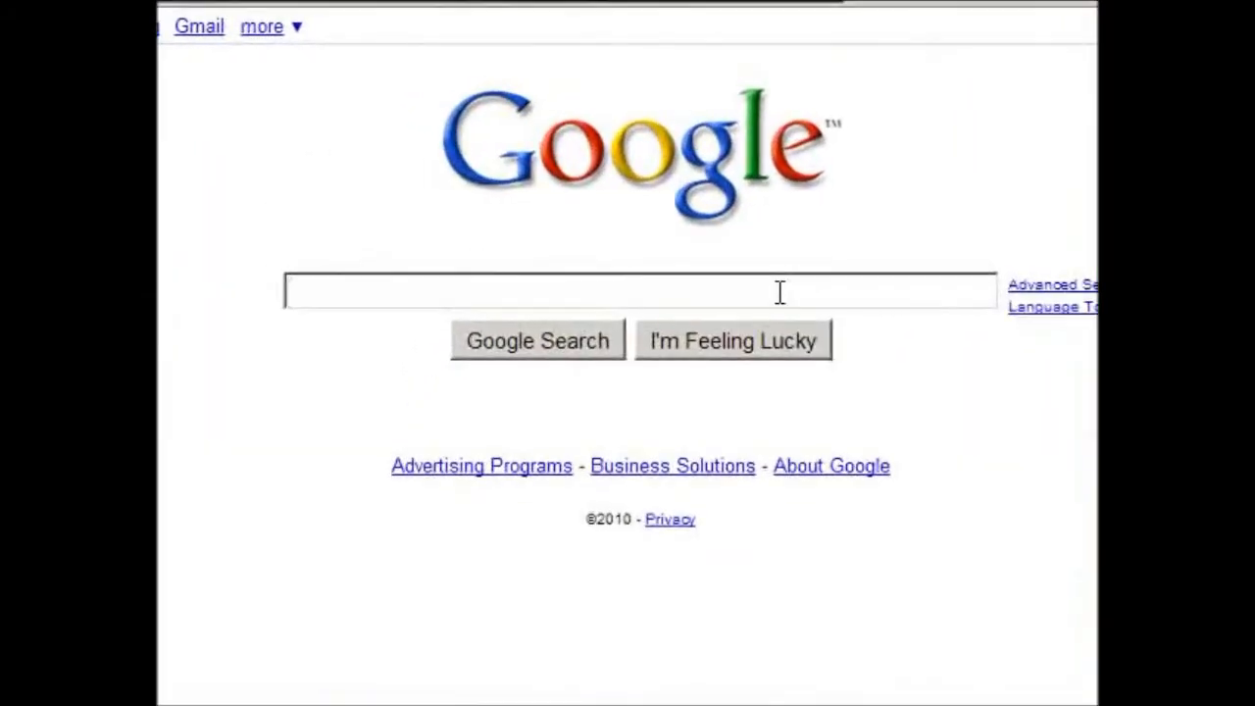
Search Google for 'FF down' and open the DownThemAll add-on page from the results.
type("FF down")
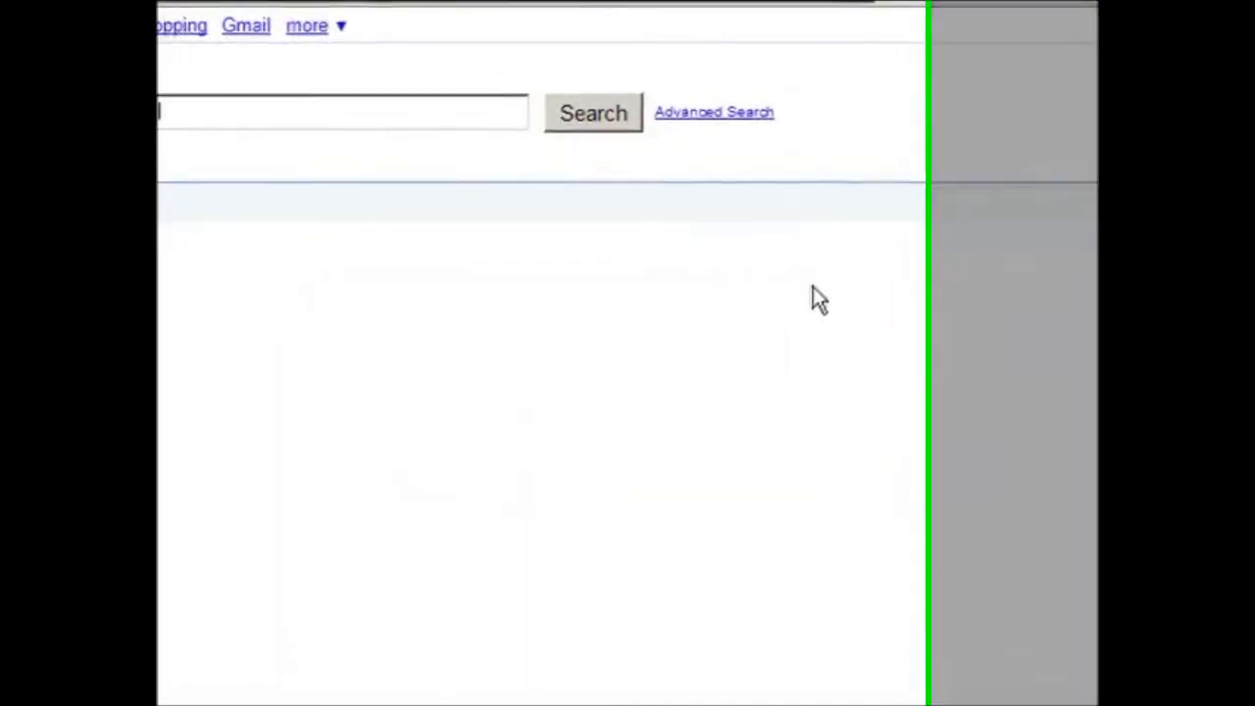
left_click(592, 111)
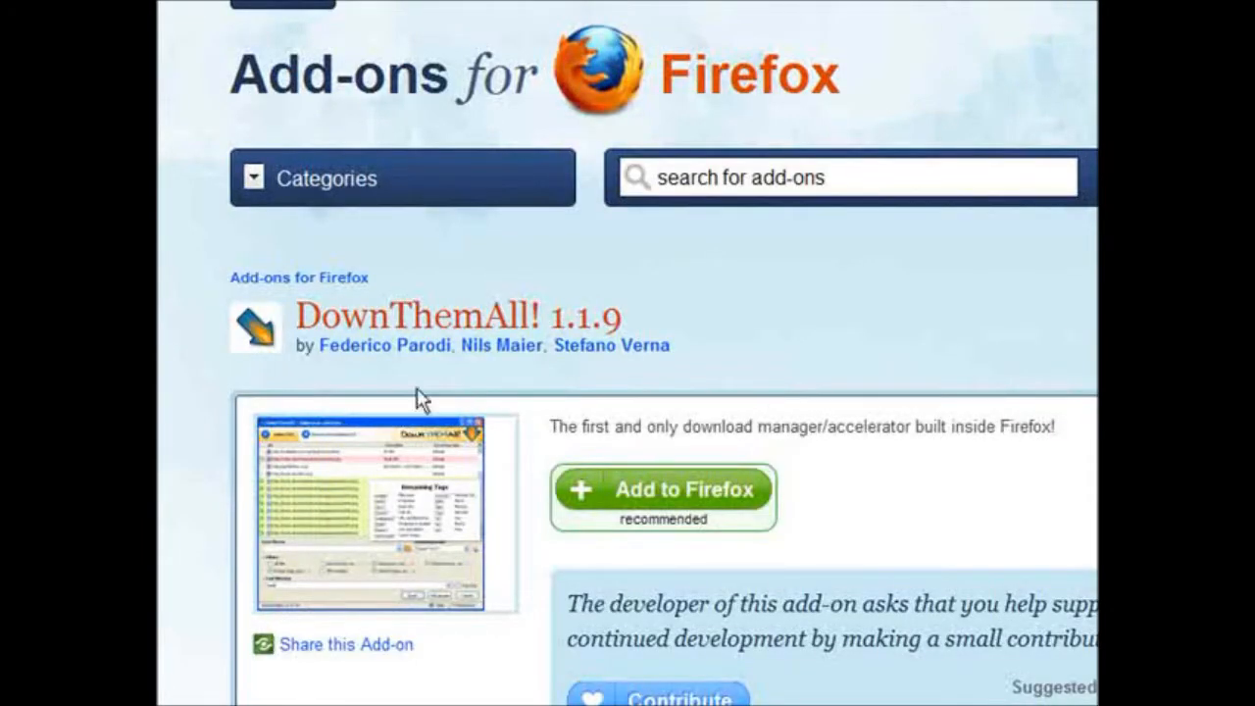
mouse_move(811, 390)
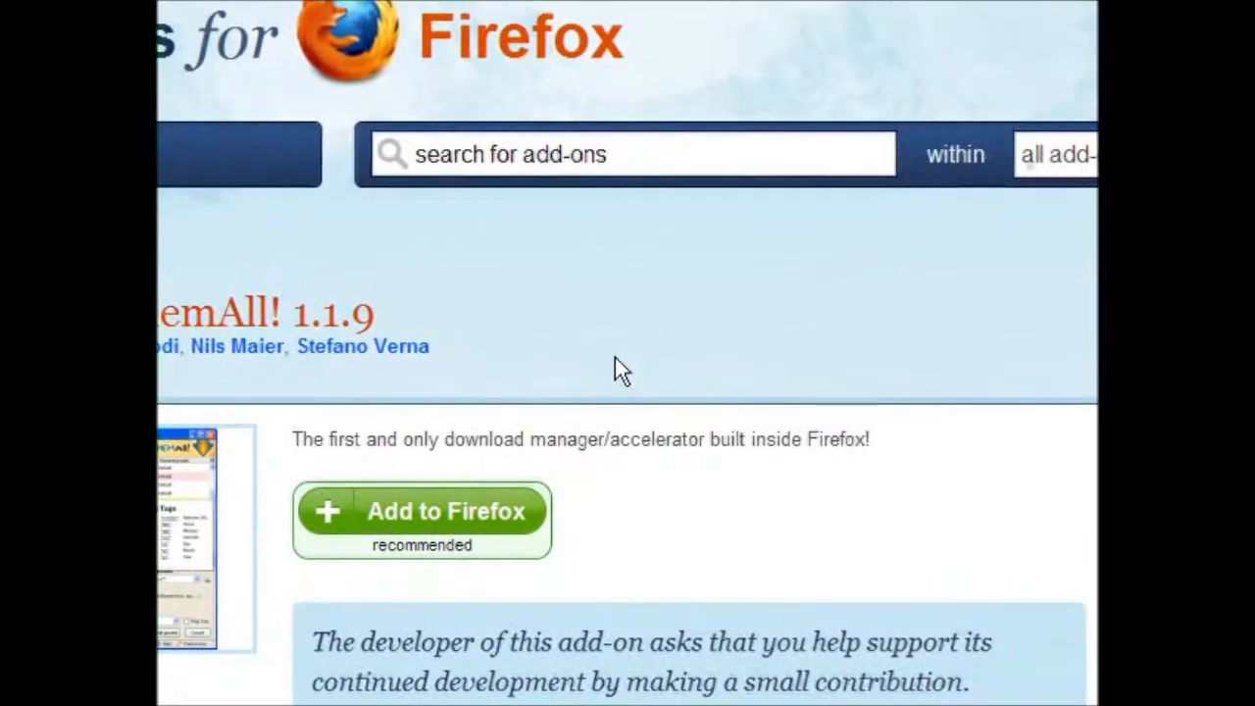
mouse_move(677, 353)
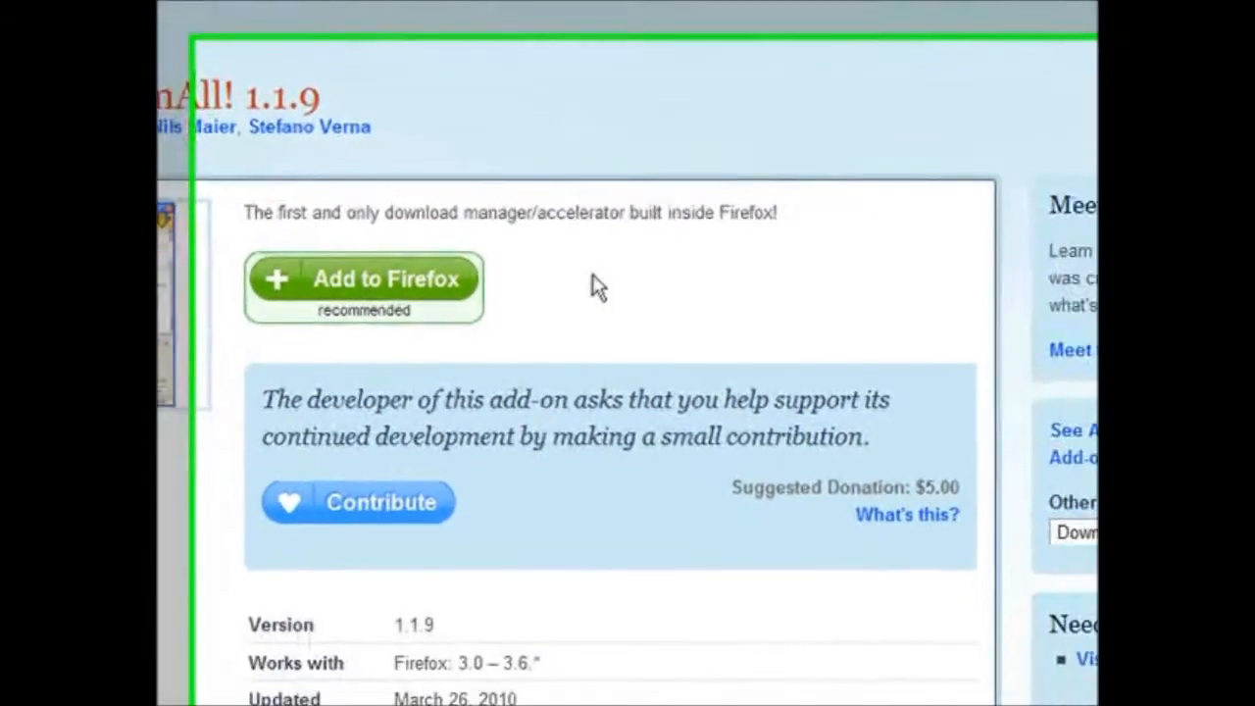
Confirm via the page's right-click options that DownThemAll! is already installed, then dismiss them.
right_click(598, 284)
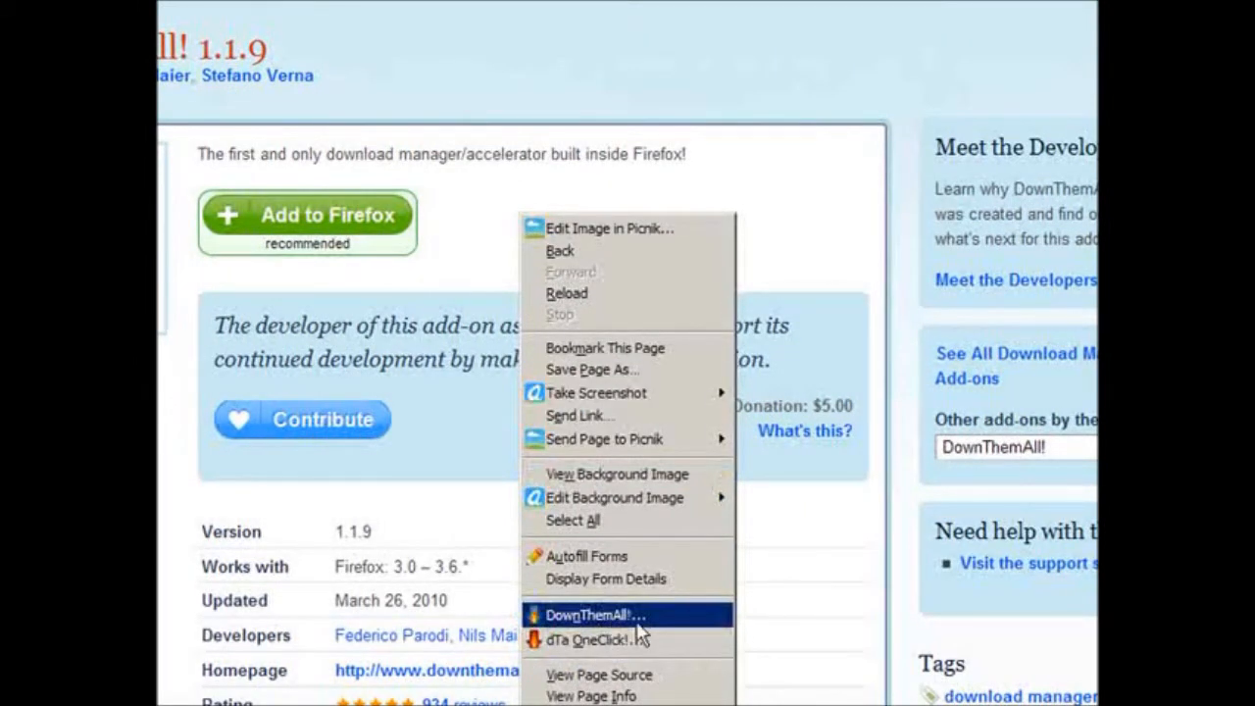
mouse_move(677, 133)
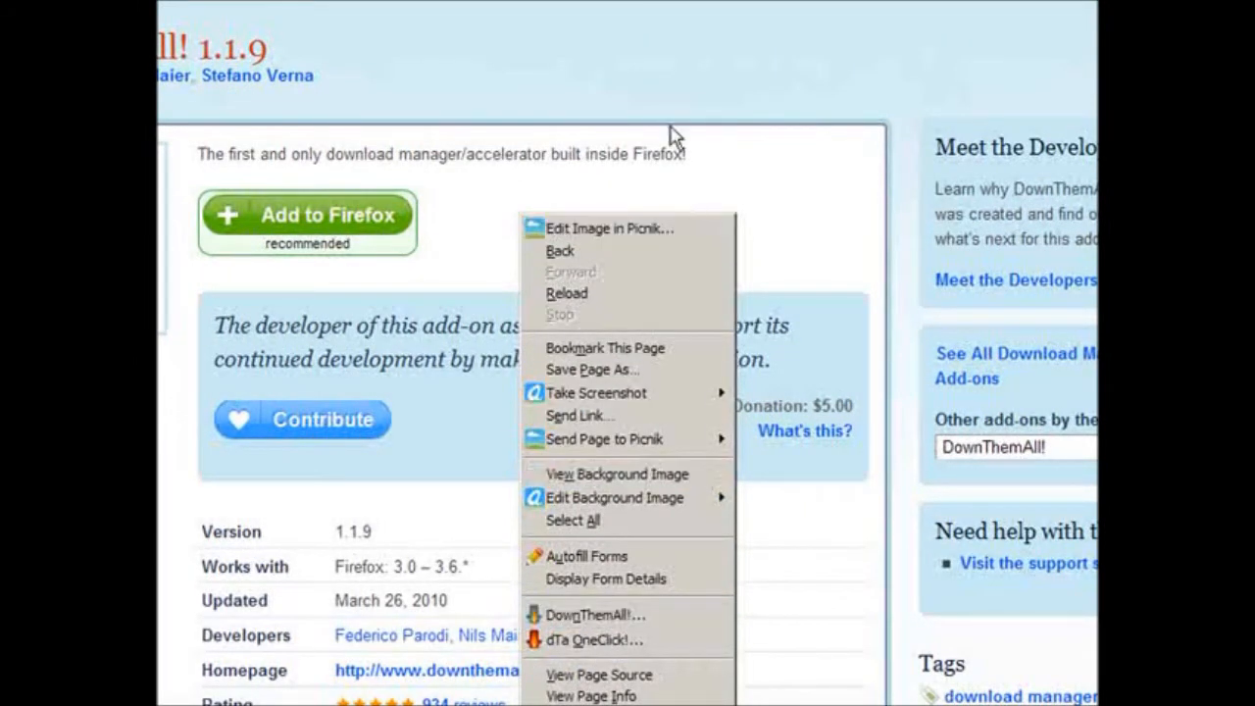
left_click(684, 137)
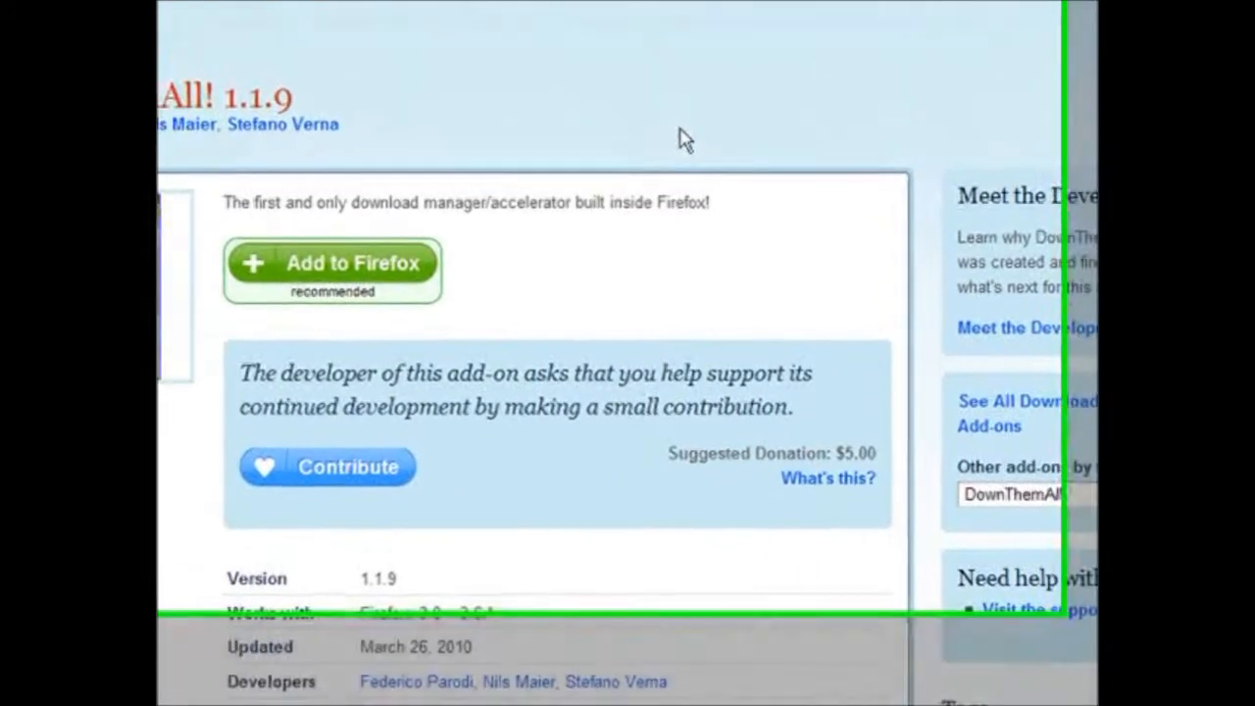
scroll("up", 3)
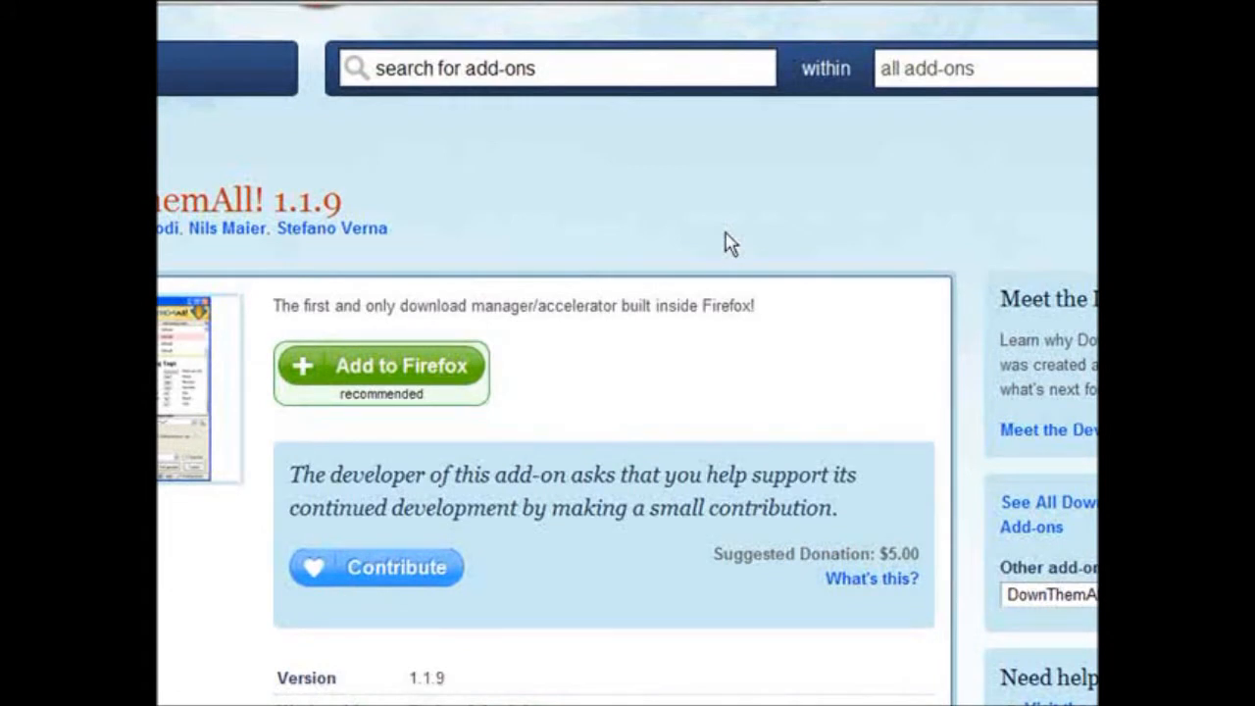
mouse_move(533, 245)
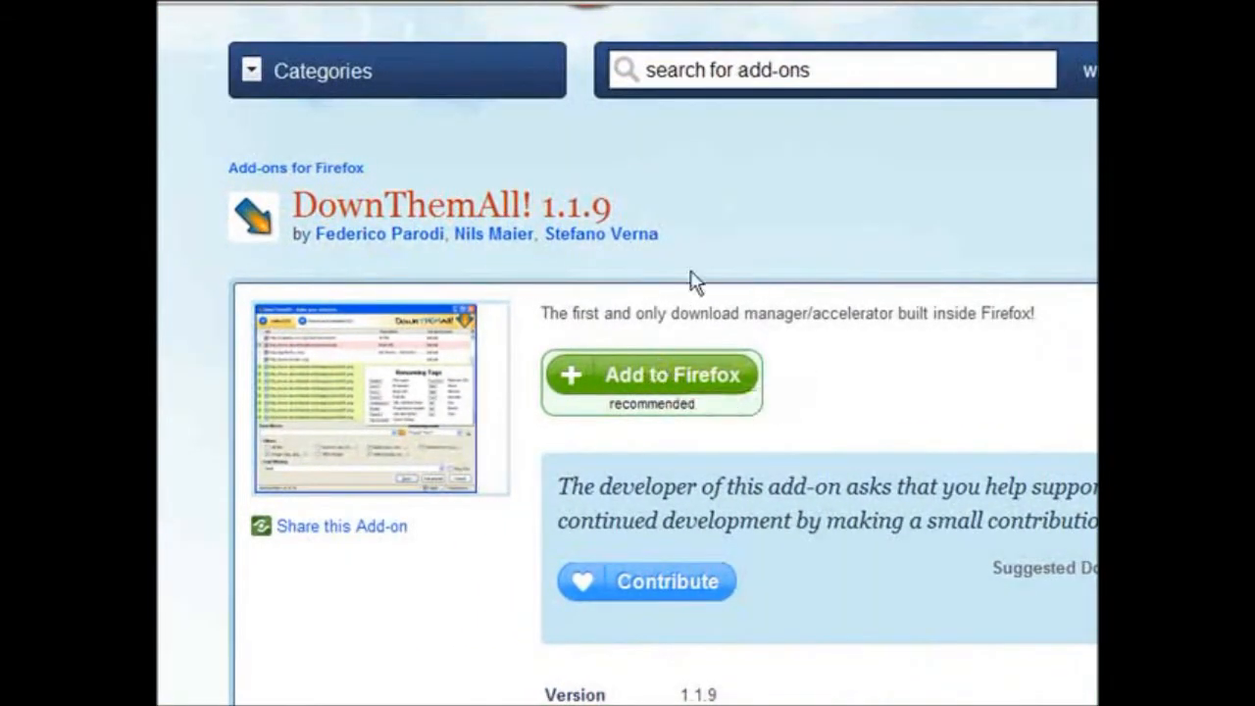
mouse_move(667, 392)
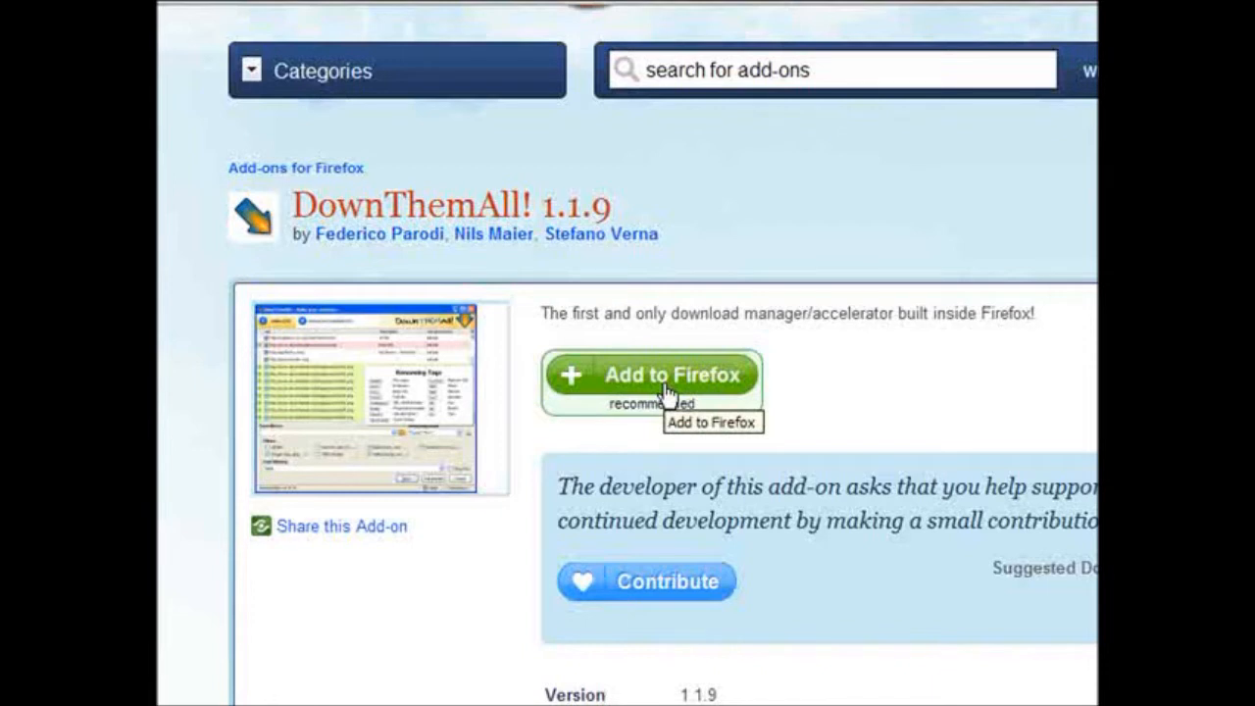
mouse_move(709, 290)
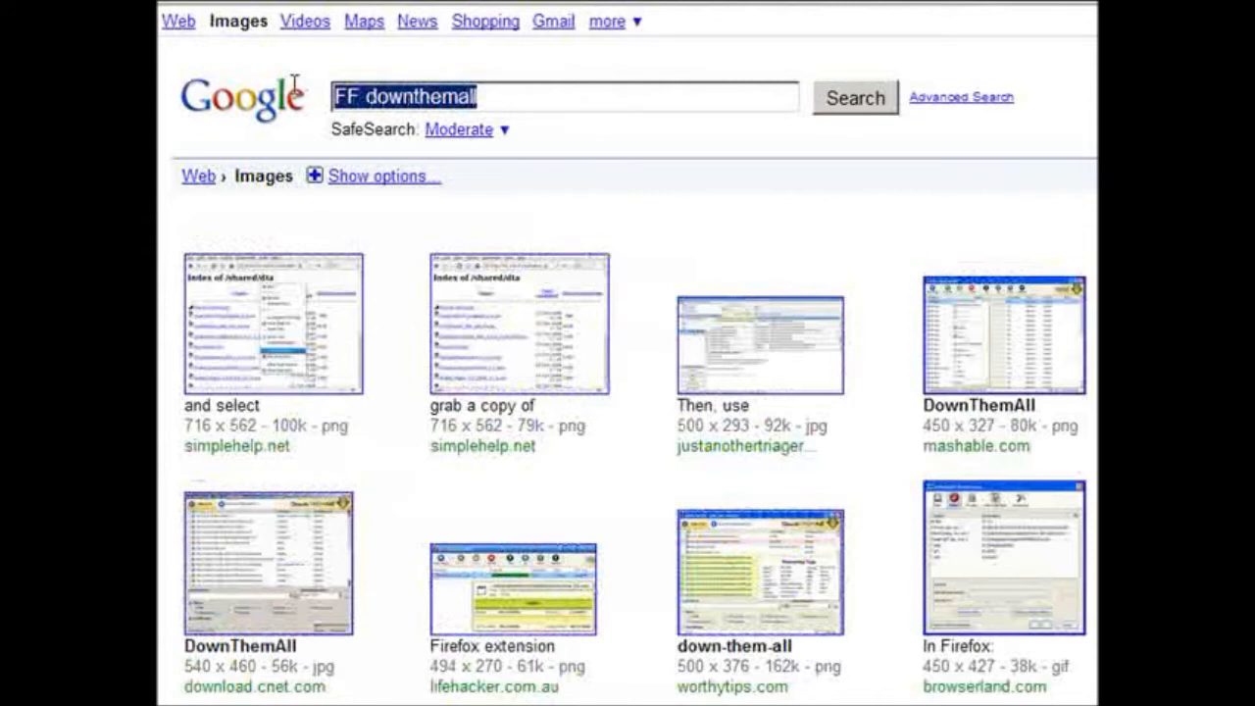
Run a Google Images search for the query 'hot ladies'.
type("hot ladies")
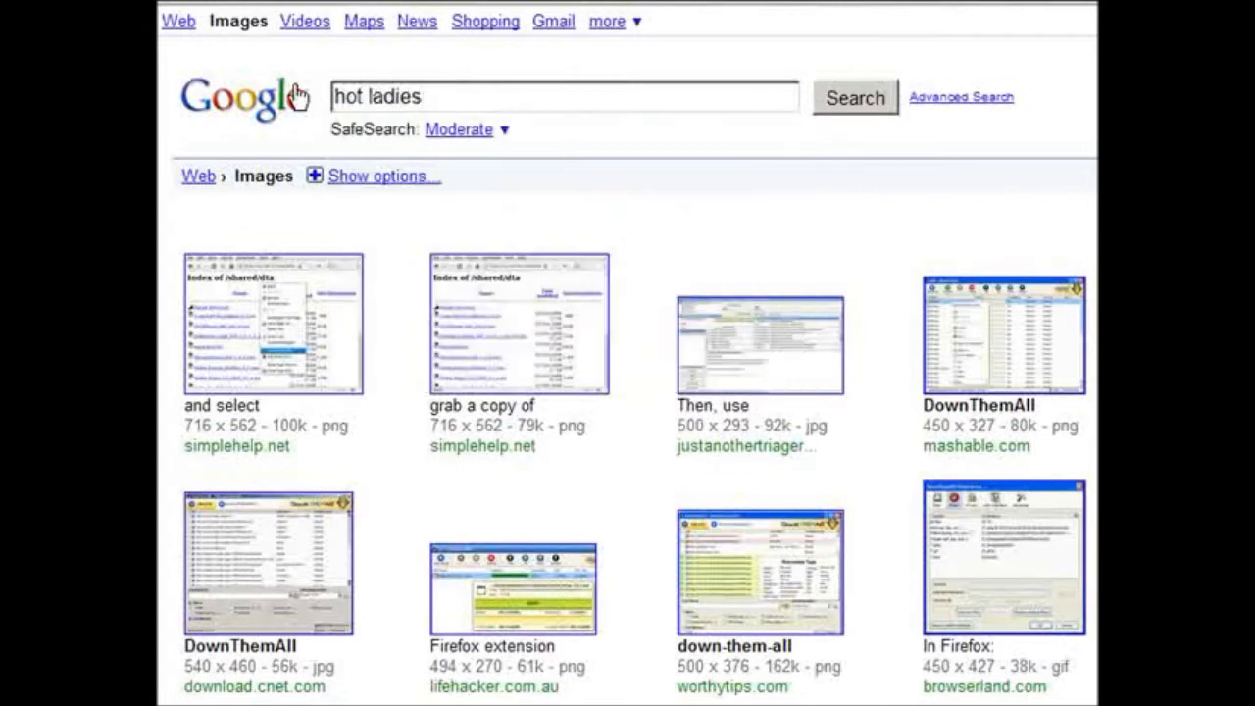
left_click(854, 98)
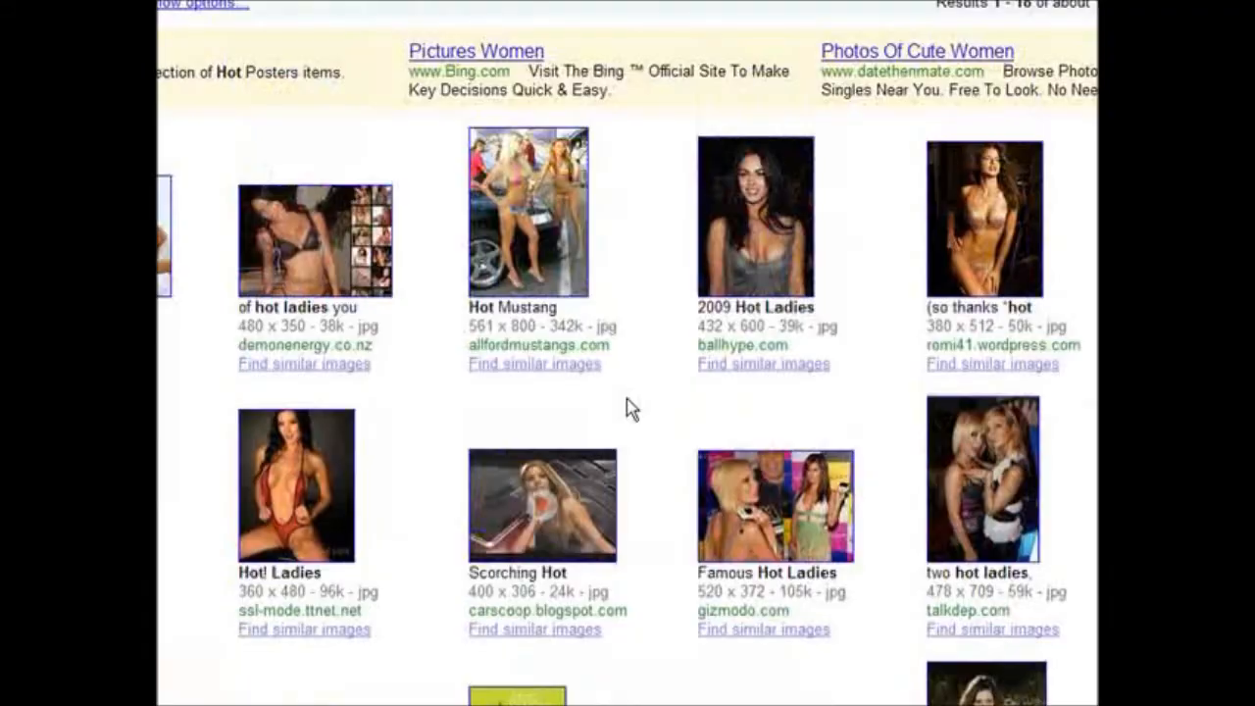
mouse_move(586, 402)
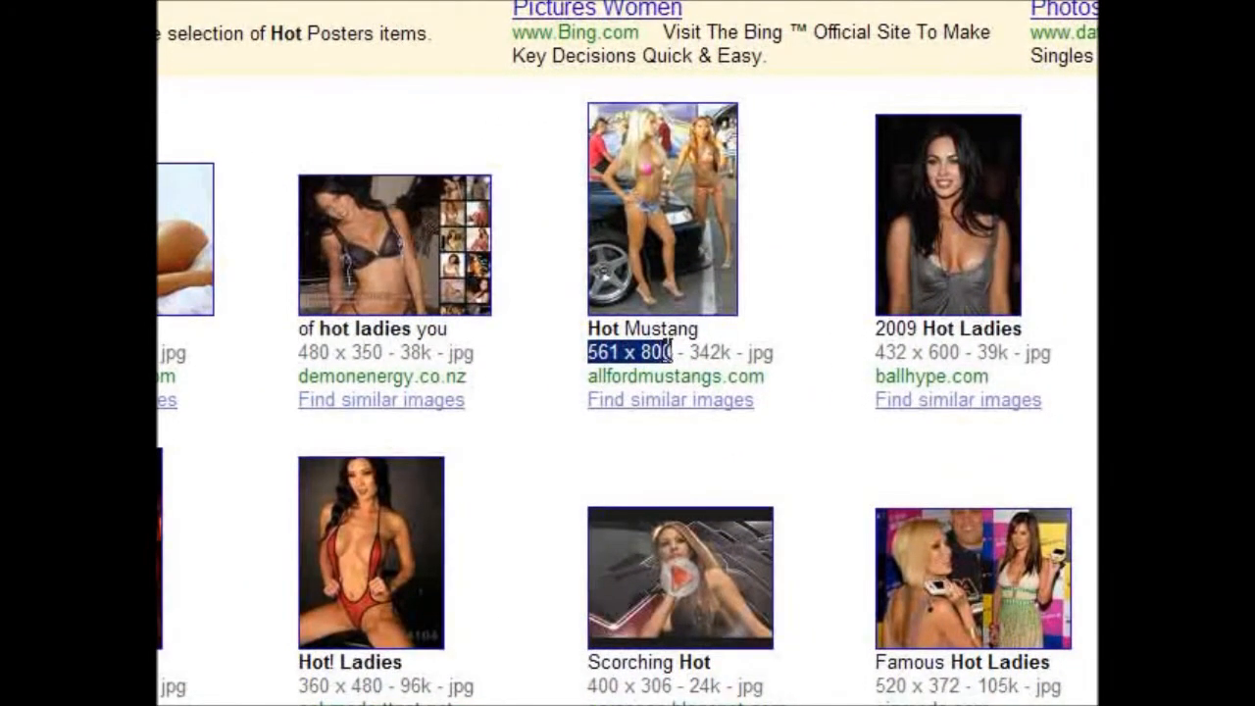
scroll("up", 3)
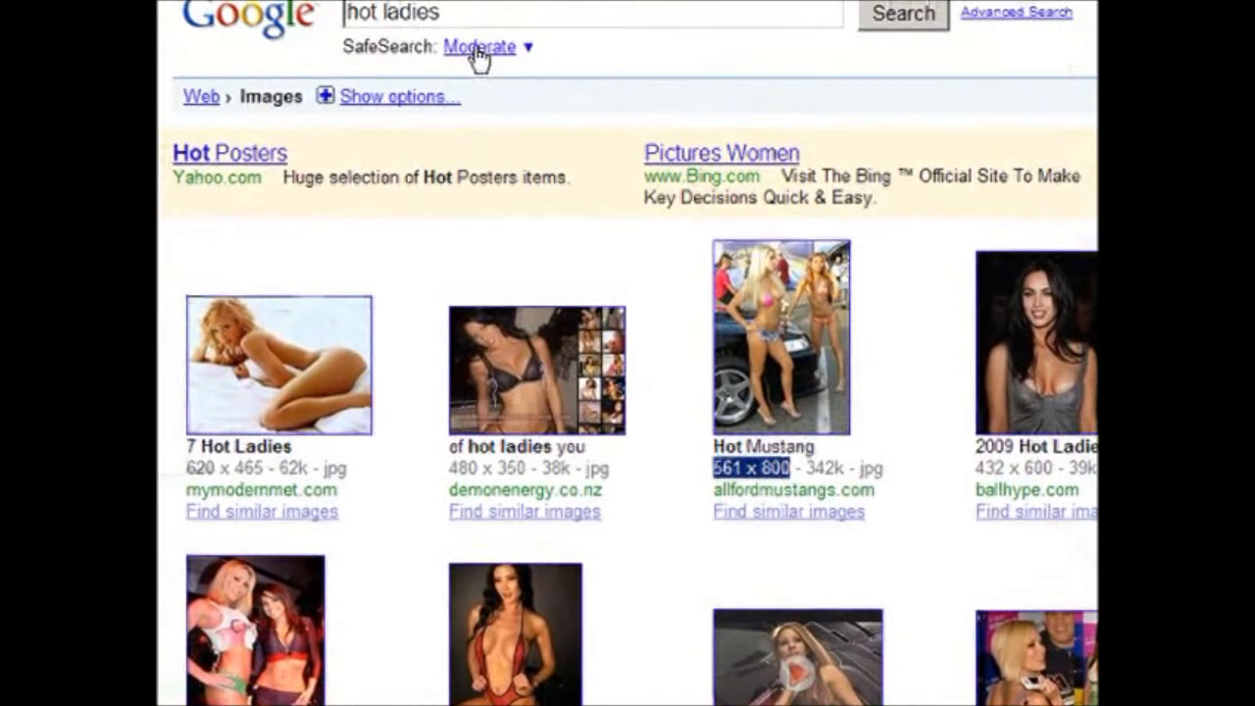
Filter the image results to an exact size of 110 by 80 pixels.
left_click(400, 96)
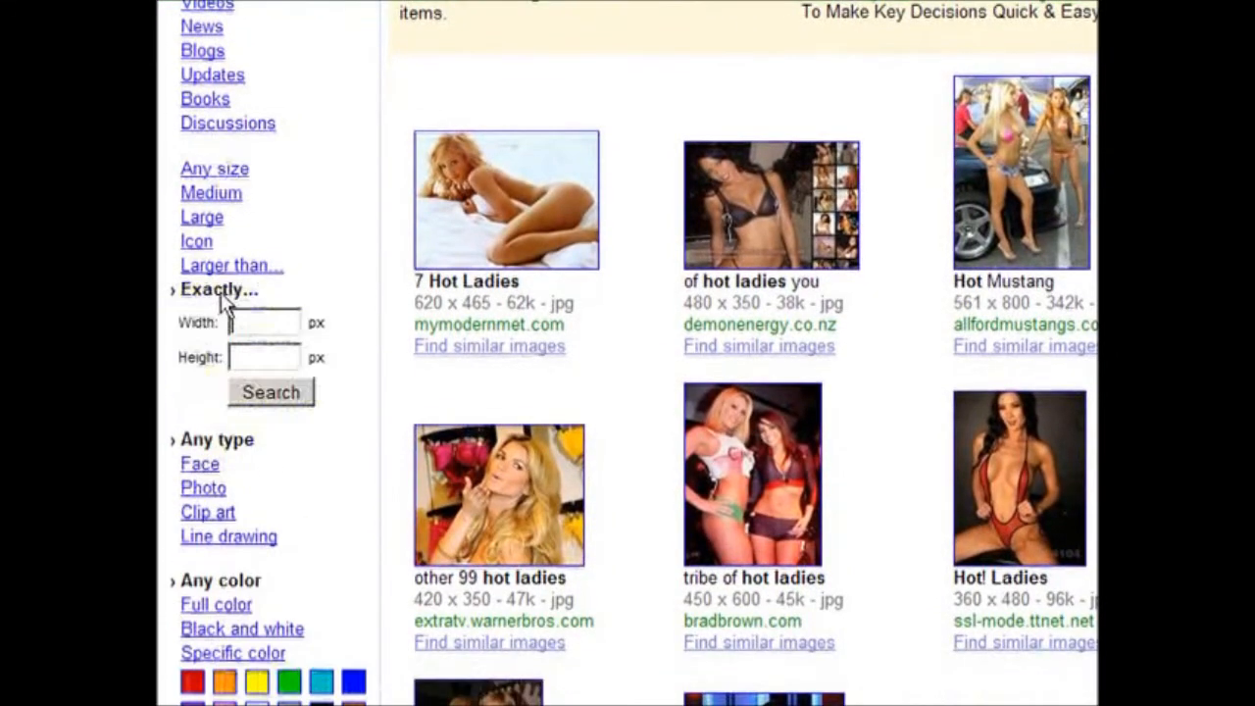
type("118")
left_click(265, 356)
type("80")
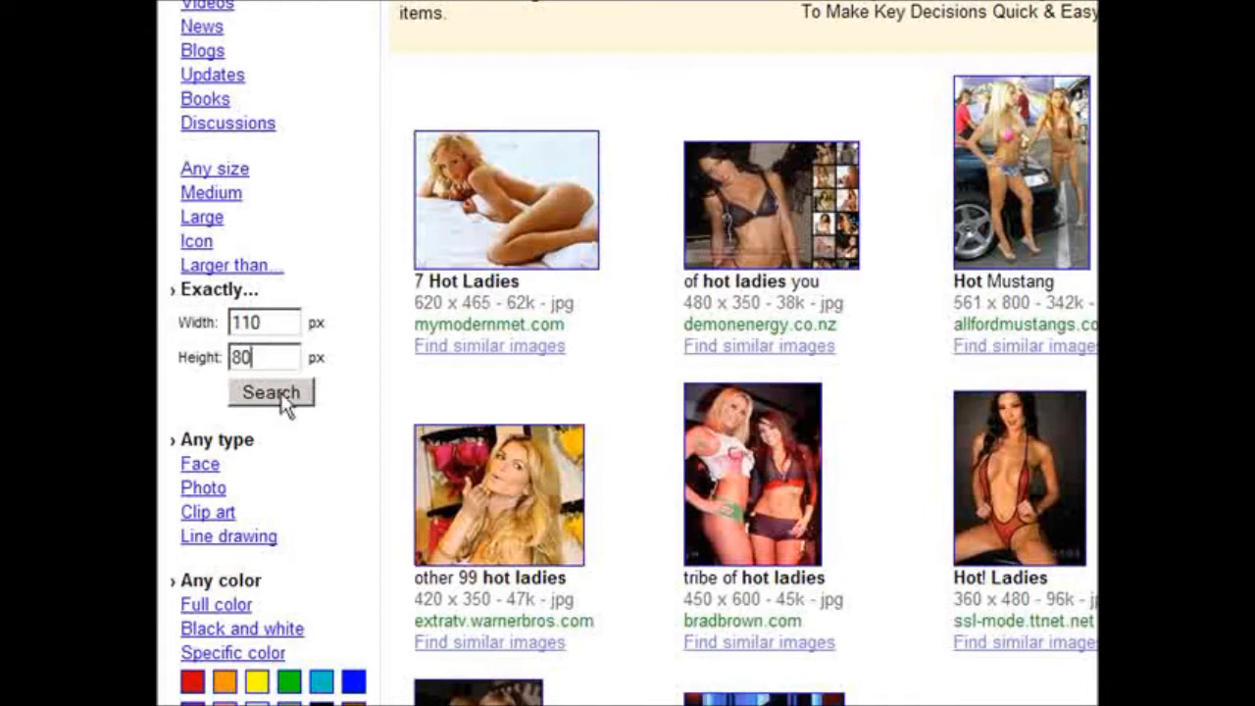
left_click(271, 393)
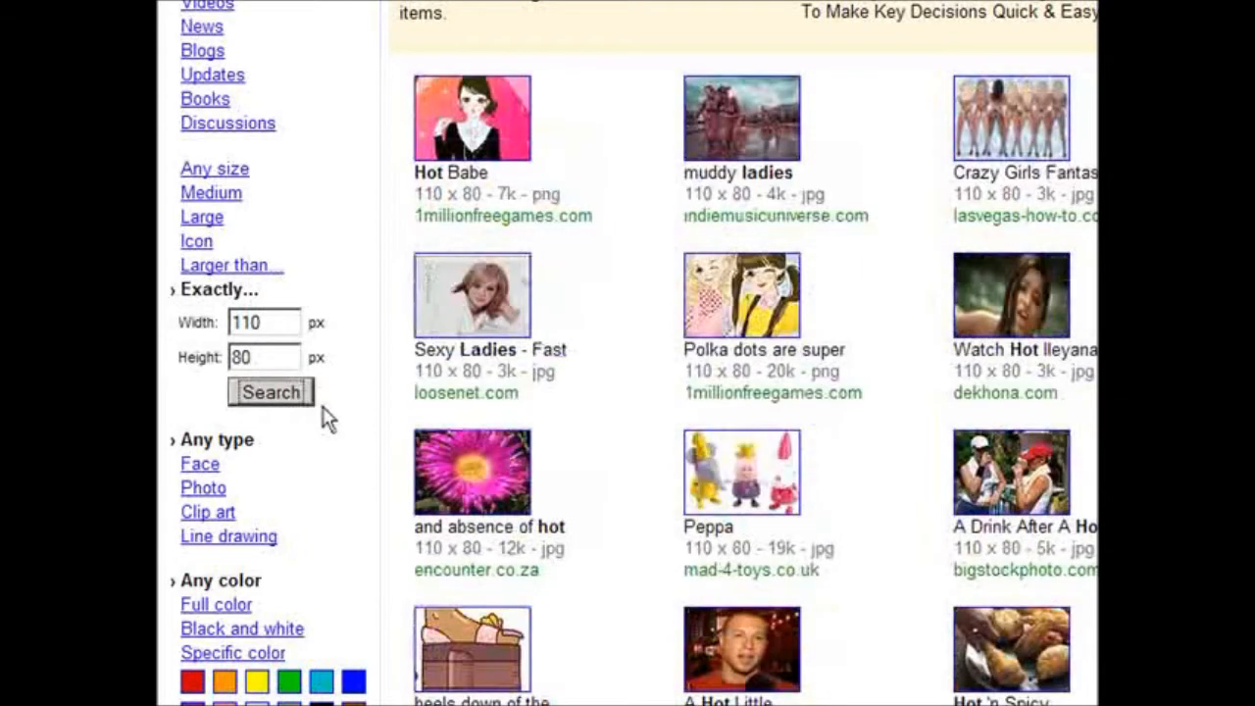
mouse_move(412, 206)
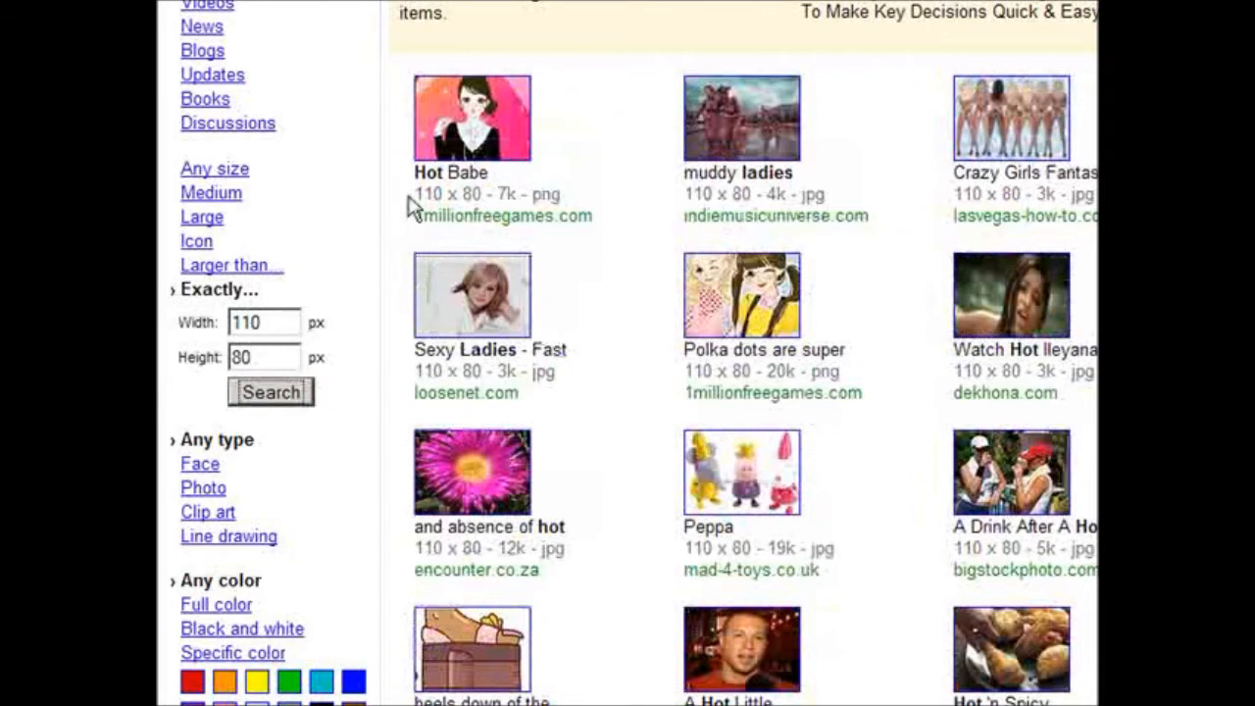
Check the results, highlighting a 110 x 80 label to confirm the size filter.
scroll("up", 3)
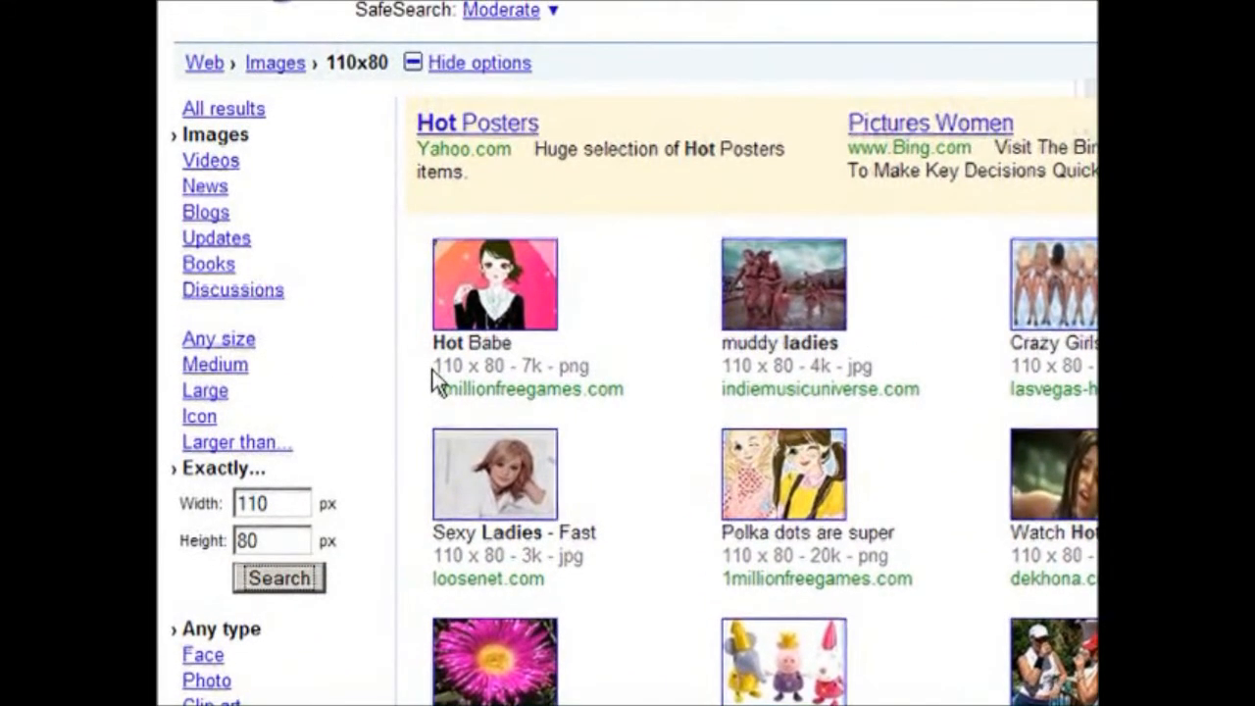
double_click(466, 367)
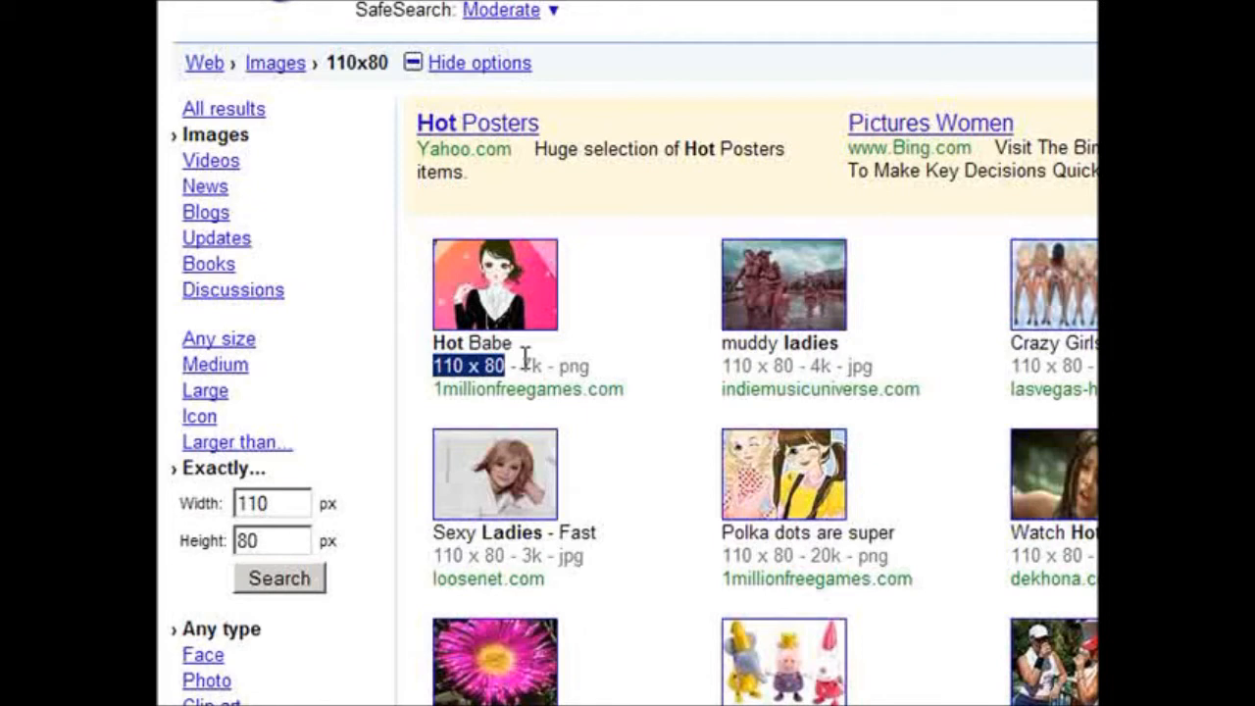
scroll("up", 3)
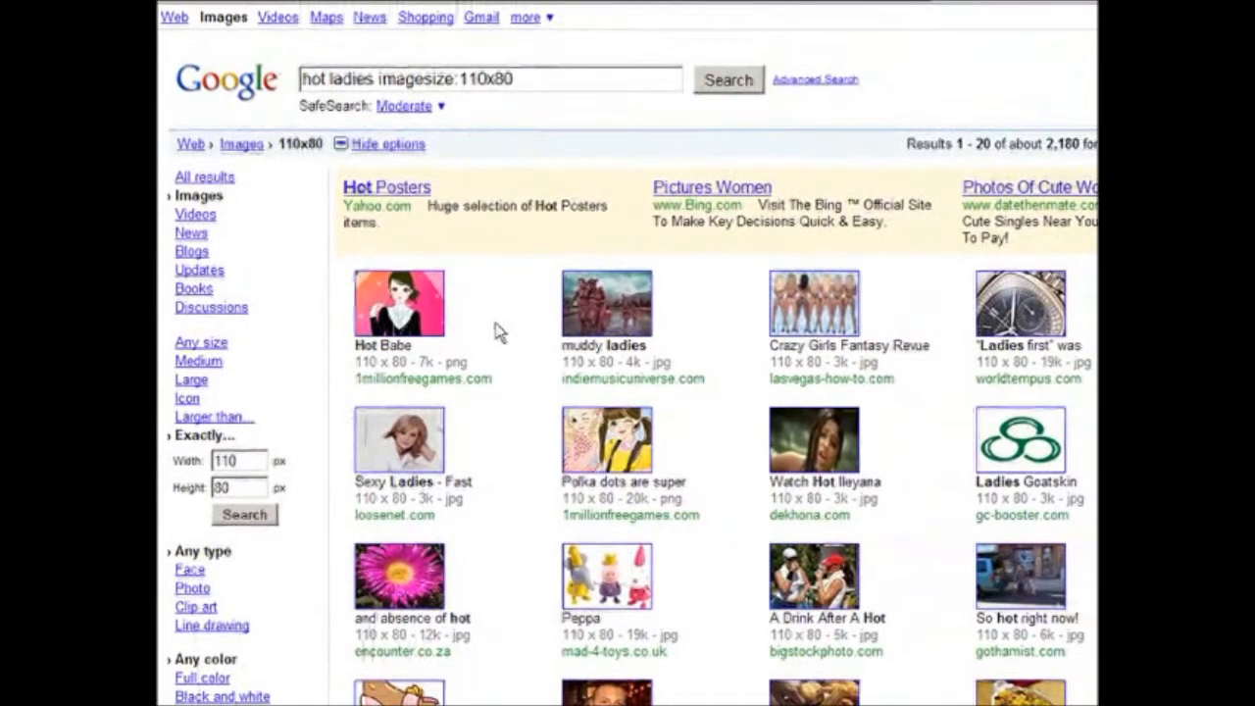
Send the filtered Google Images results page to DownThemAll's selection window.
right_click(500, 329)
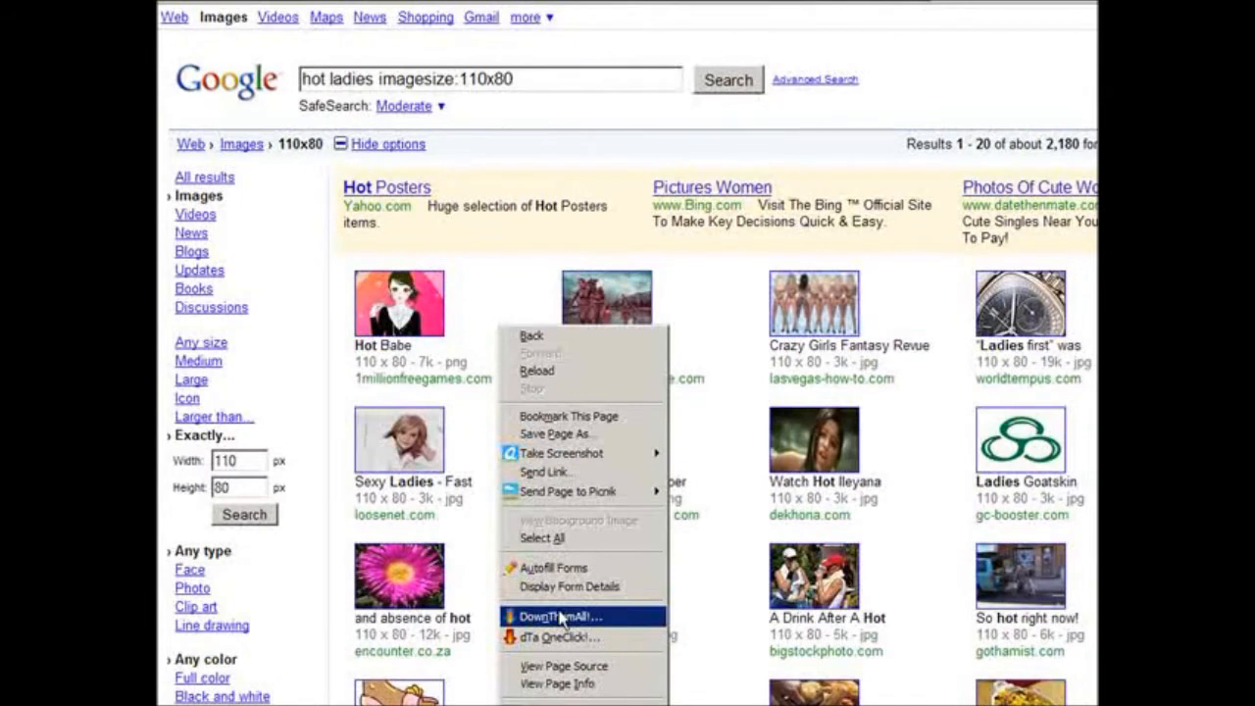
left_click(559, 616)
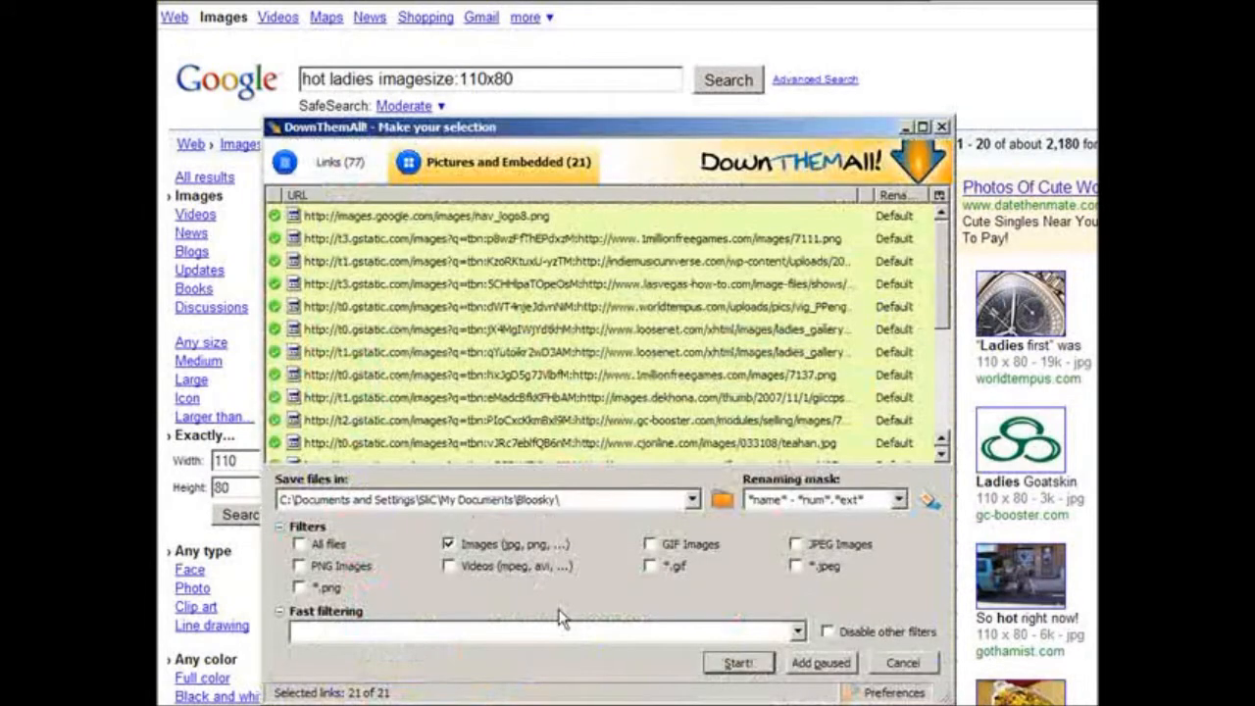
mouse_move(354, 265)
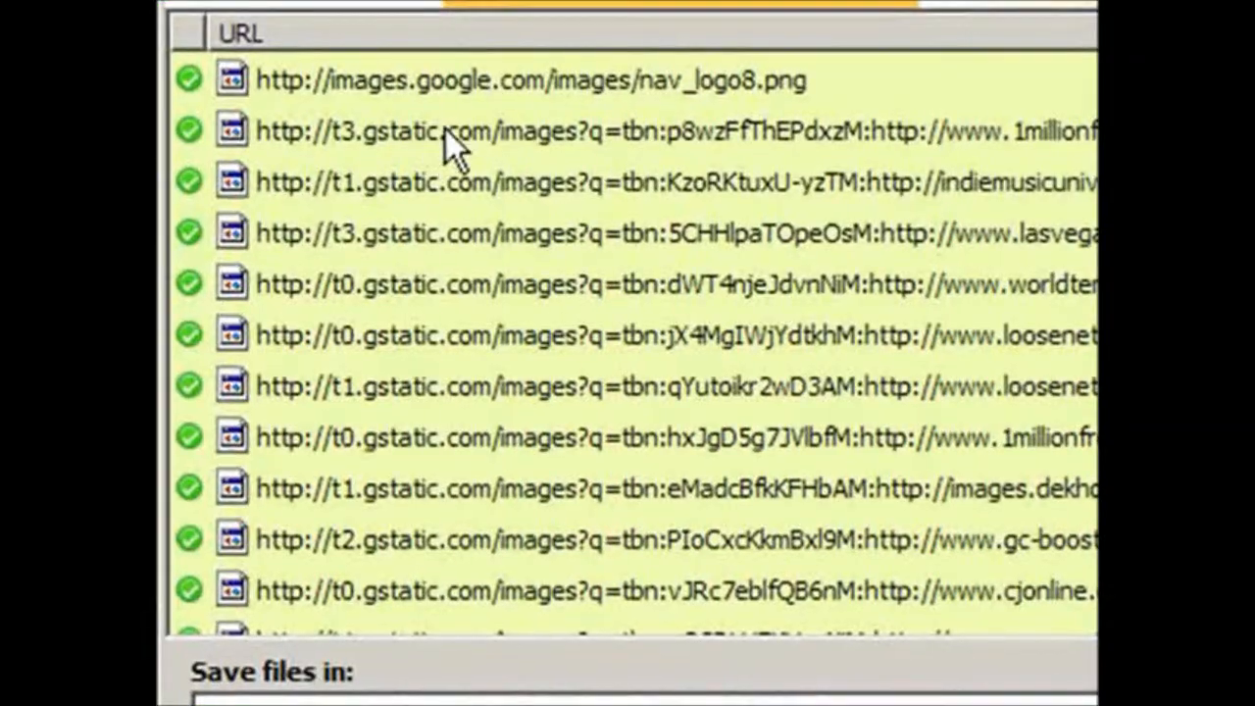
mouse_move(481, 160)
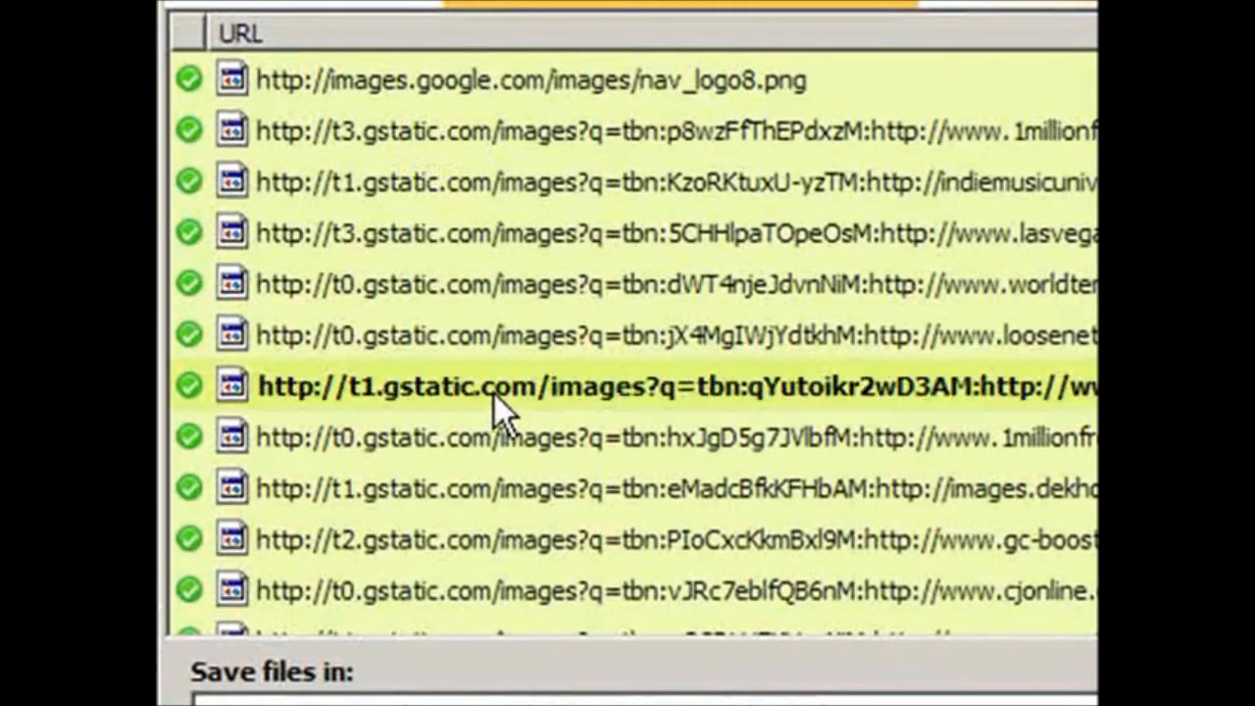
Copy the image location of one result thumbnail to inspect it on its own.
right_click(500, 384)
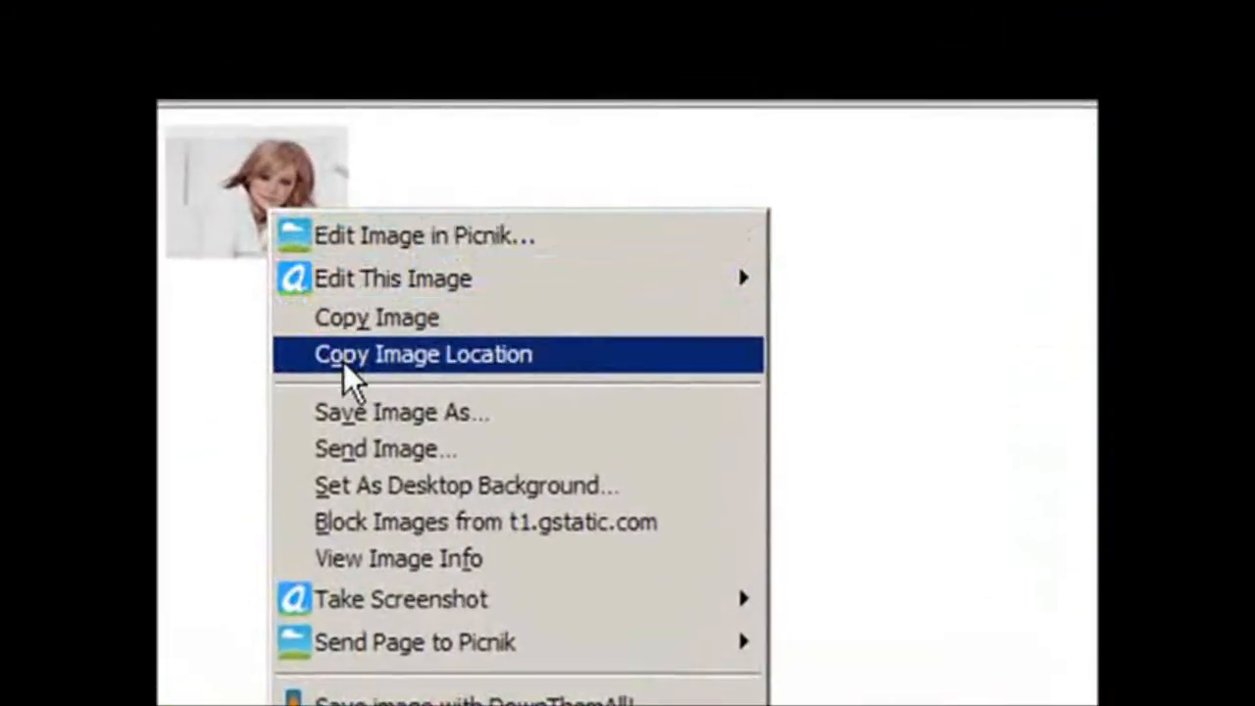
left_click(424, 353)
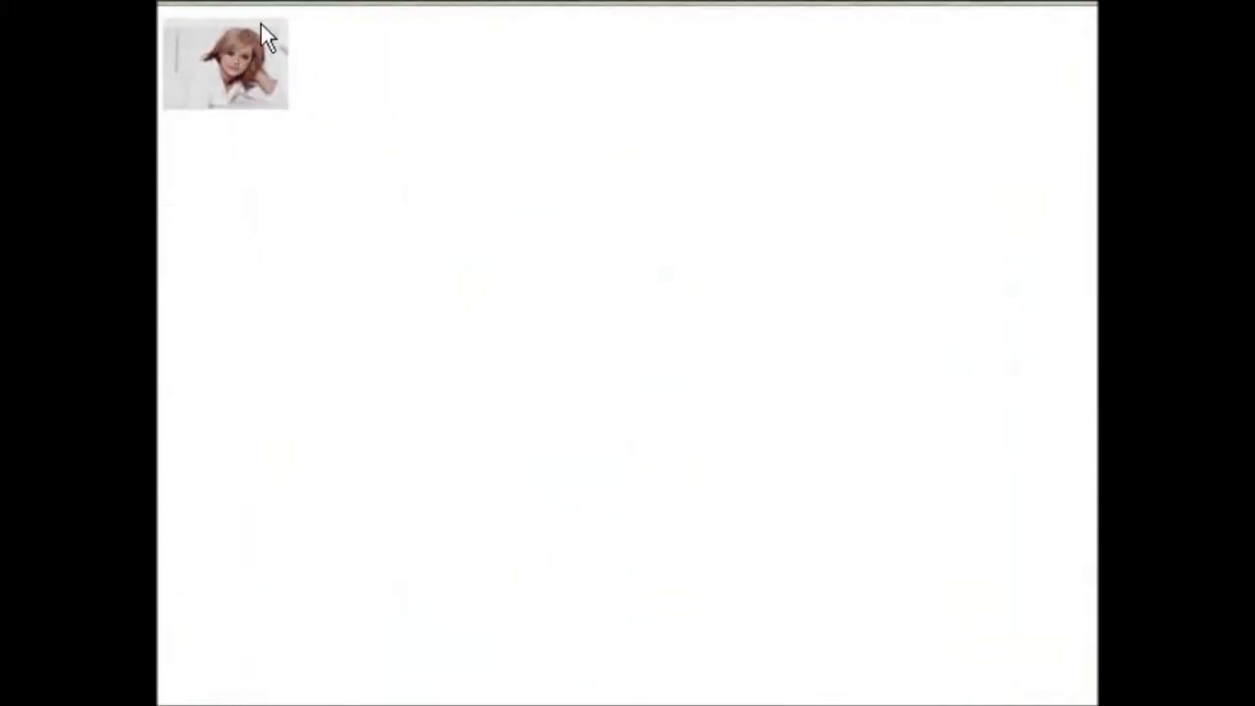
mouse_move(929, 451)
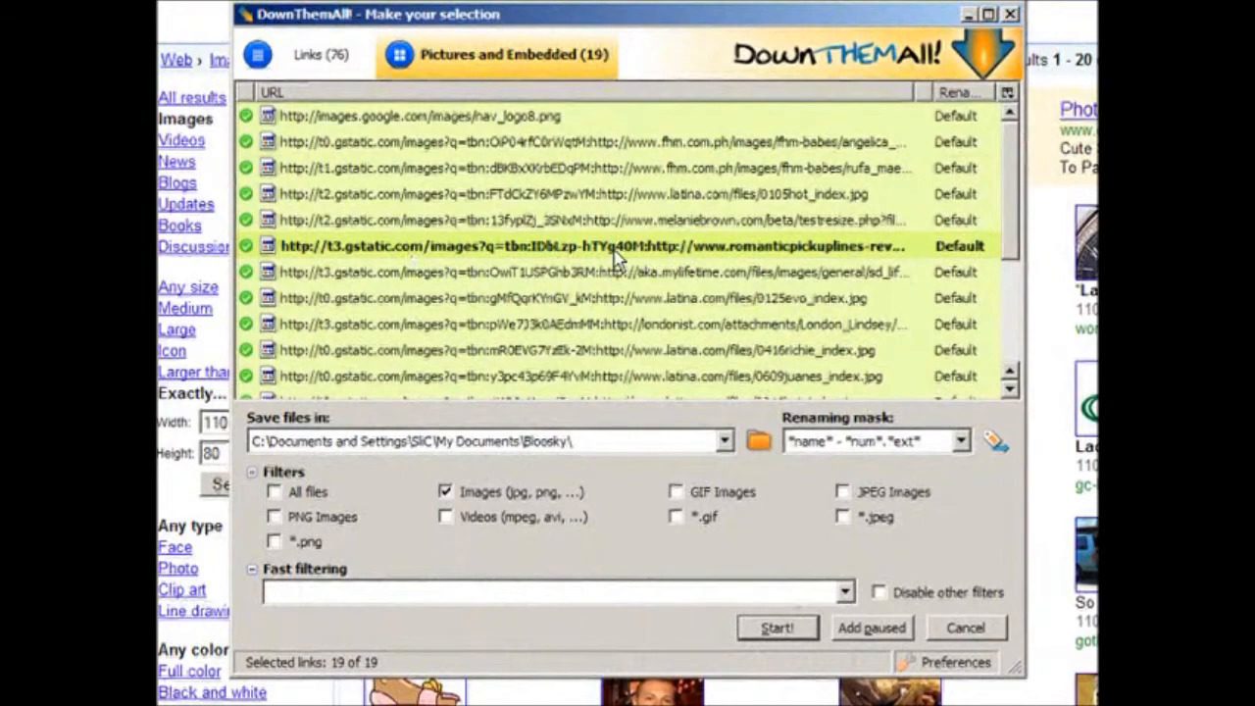
mouse_move(655, 257)
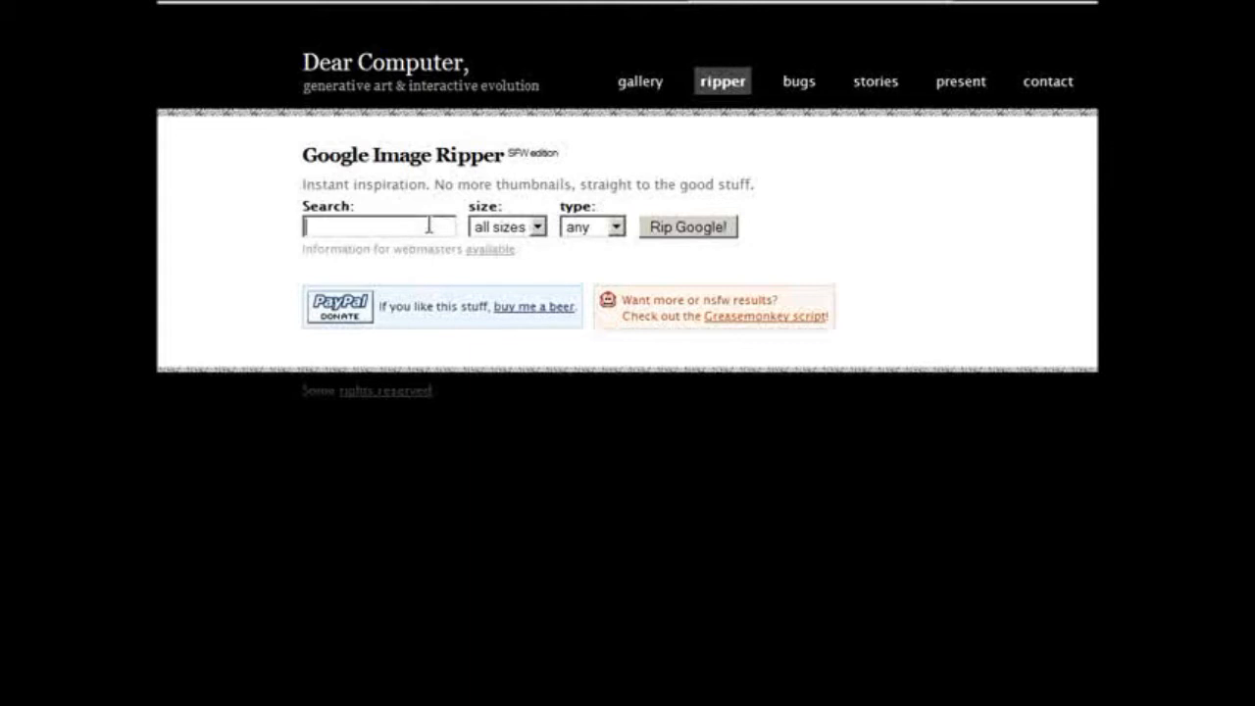
Enter 'hot women' in Google Image Ripper's search box with size kept at all sizes.
type("hot")
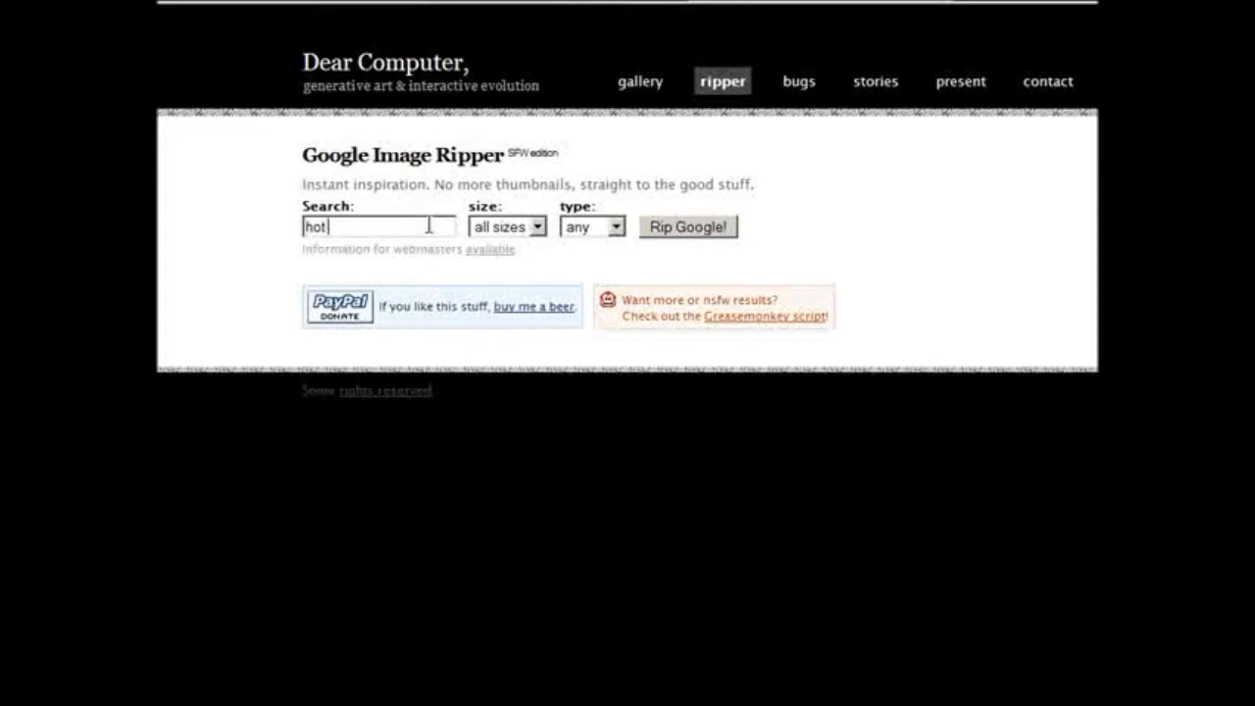
type("women")
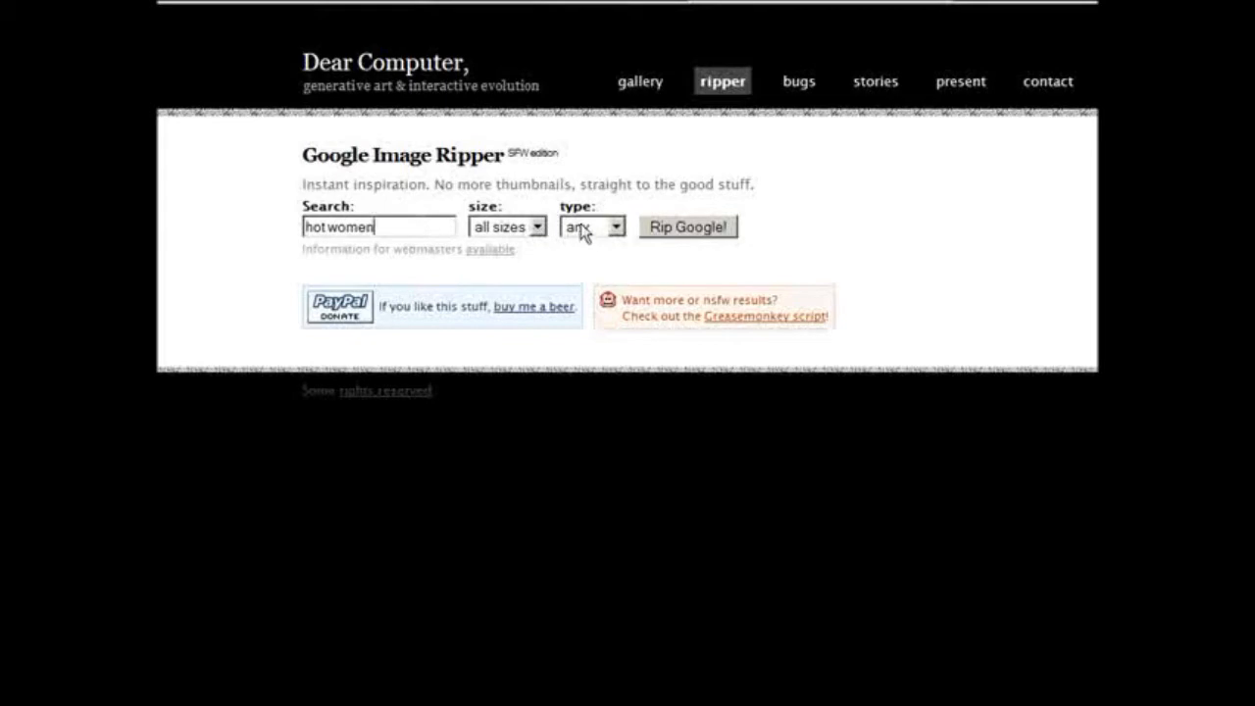
left_click(505, 227)
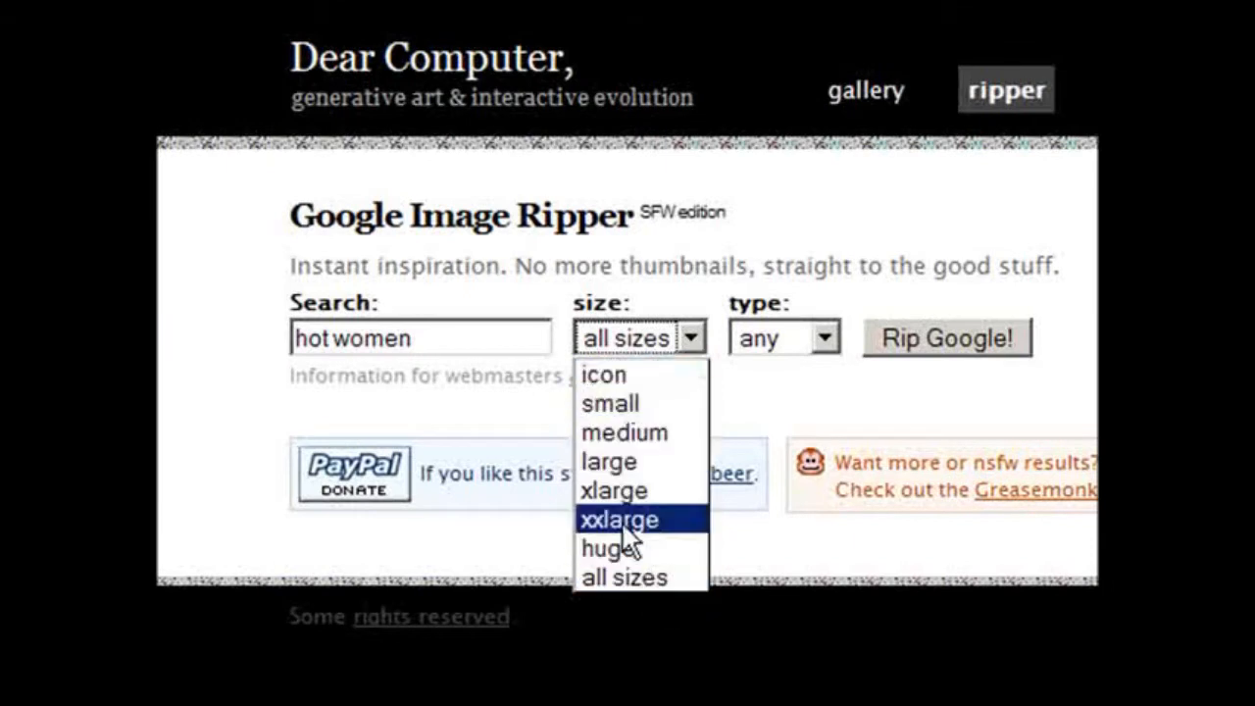
mouse_move(624, 577)
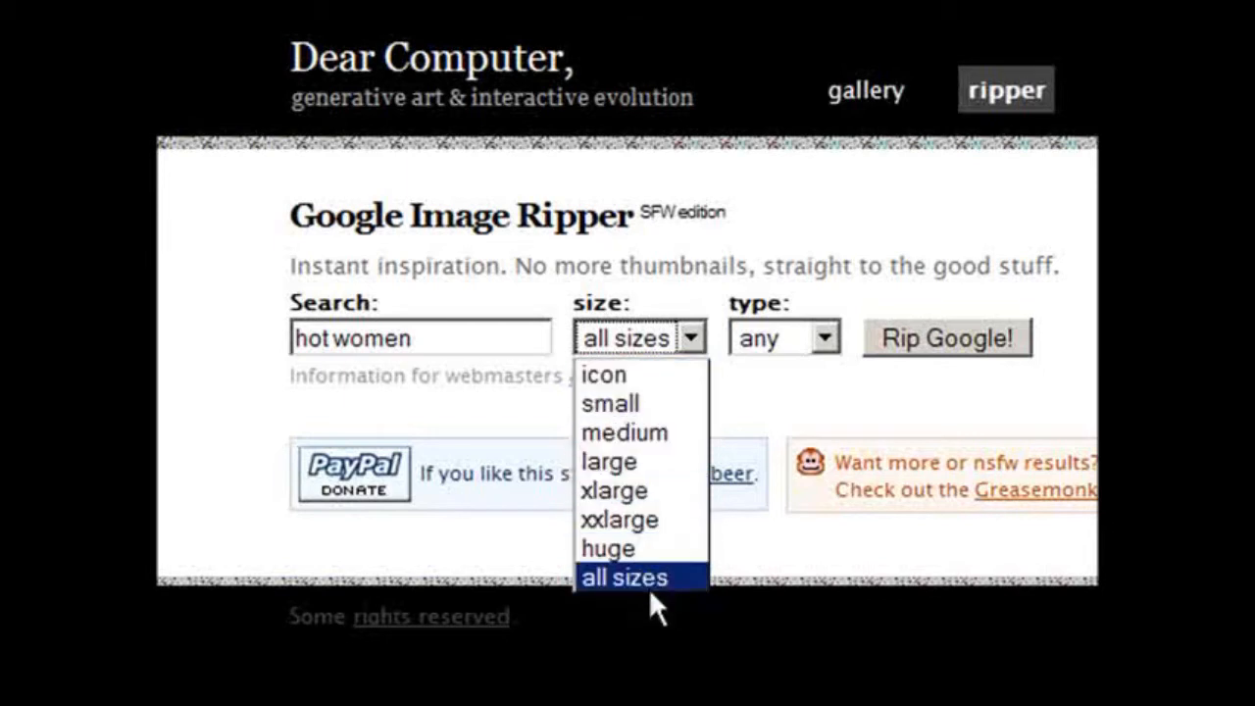
left_click(624, 576)
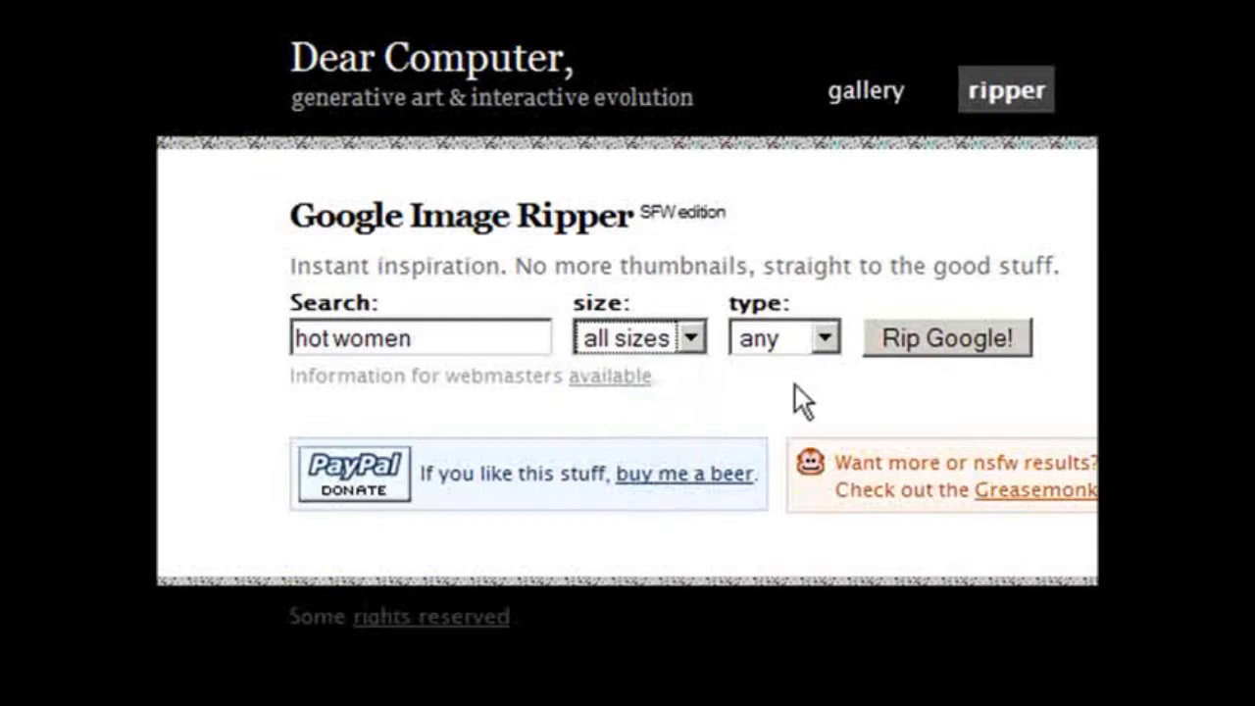
left_click(944, 337)
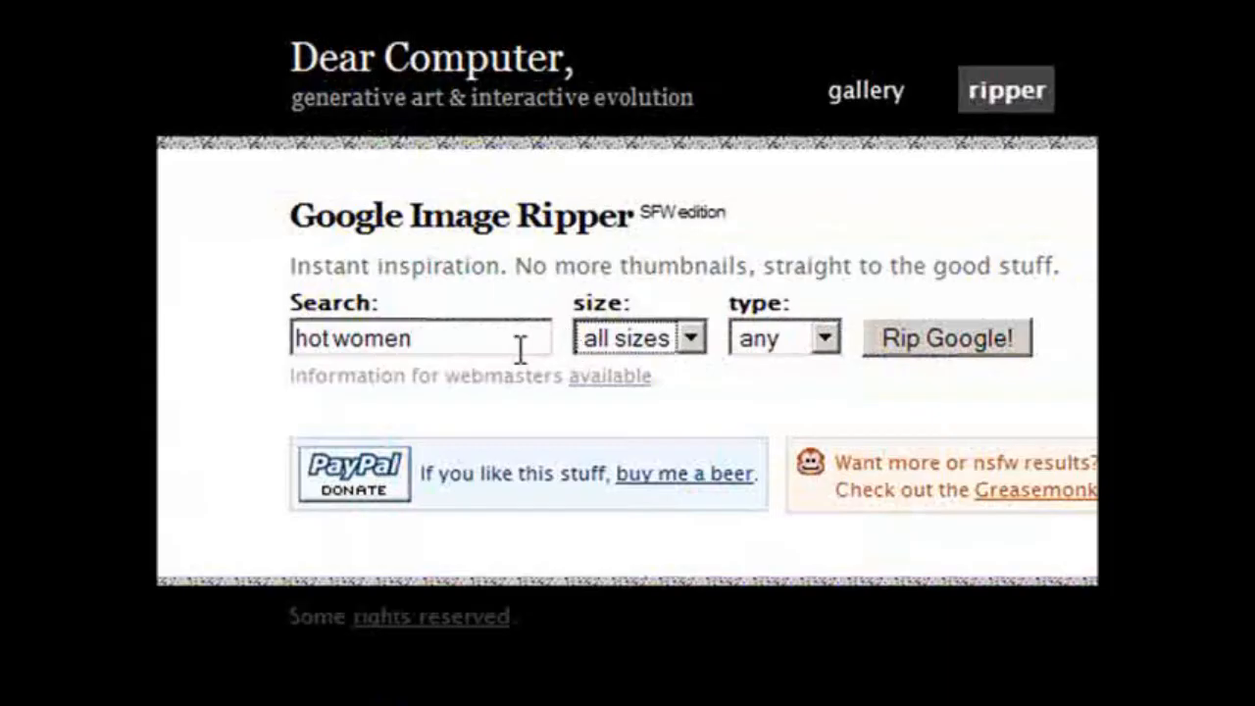
Paste the query 'hot ladies imagesize:110x80' and set the image type to face.
right_click(422, 337)
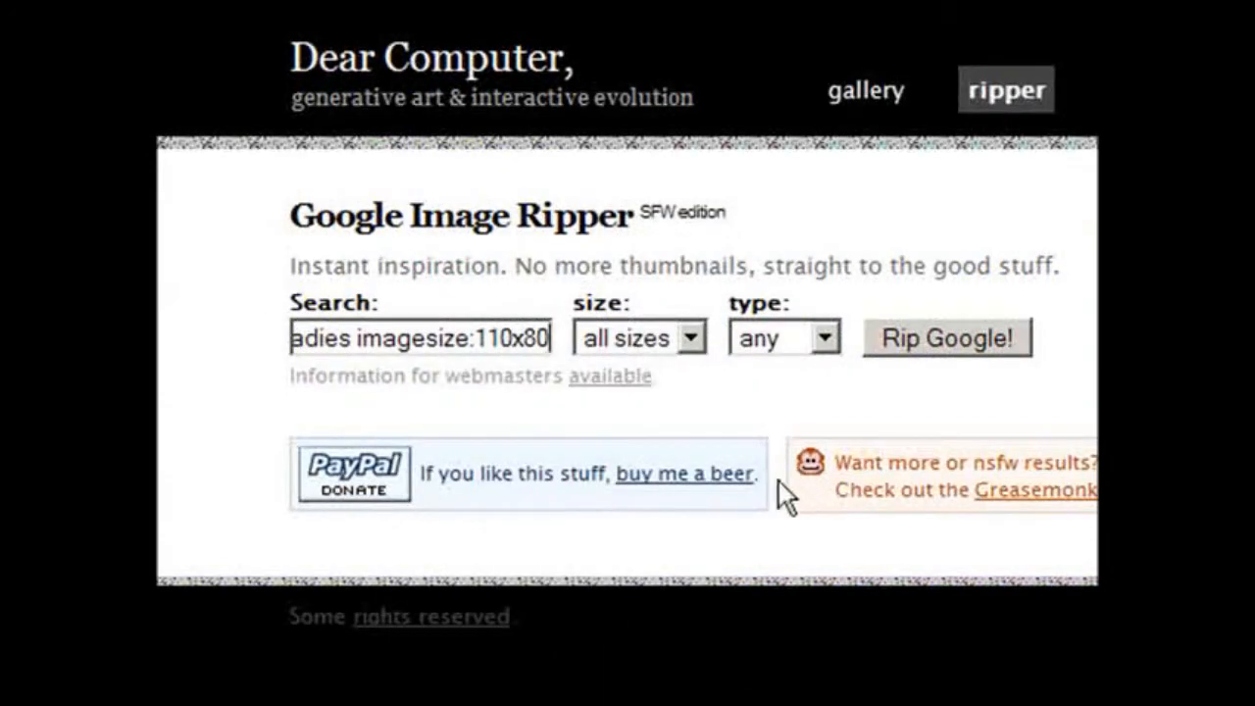
left_click(637, 337)
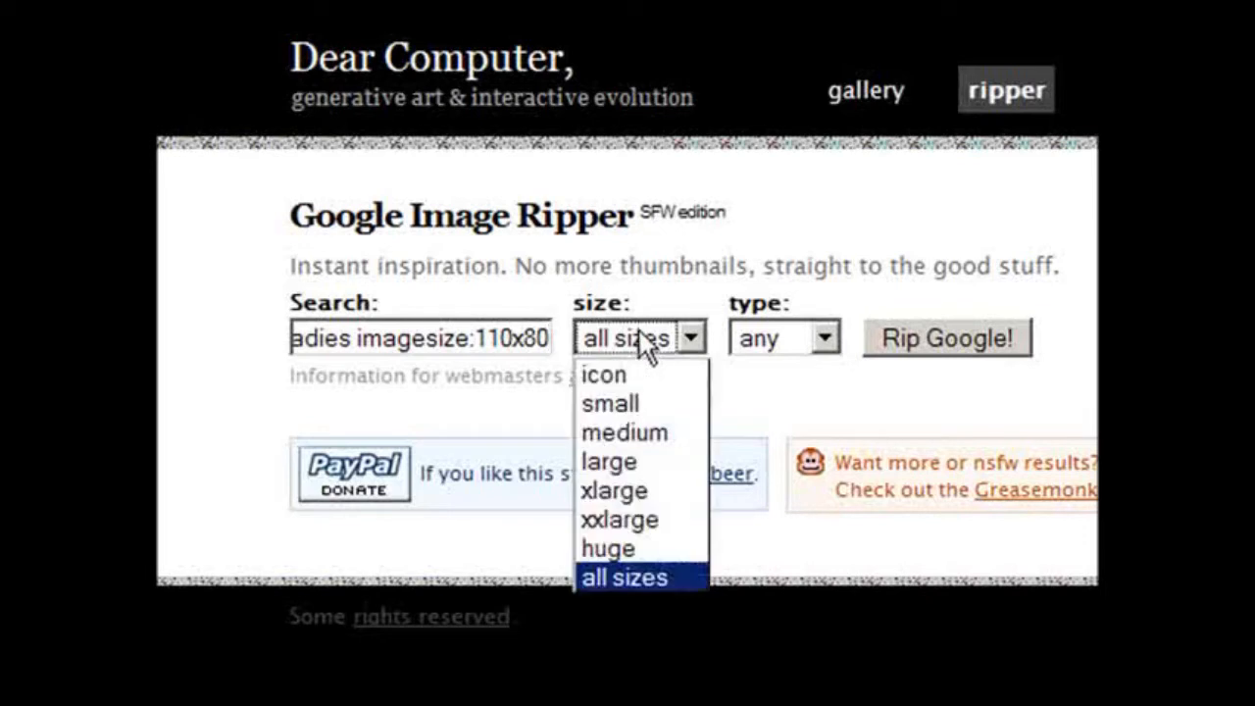
left_click(784, 337)
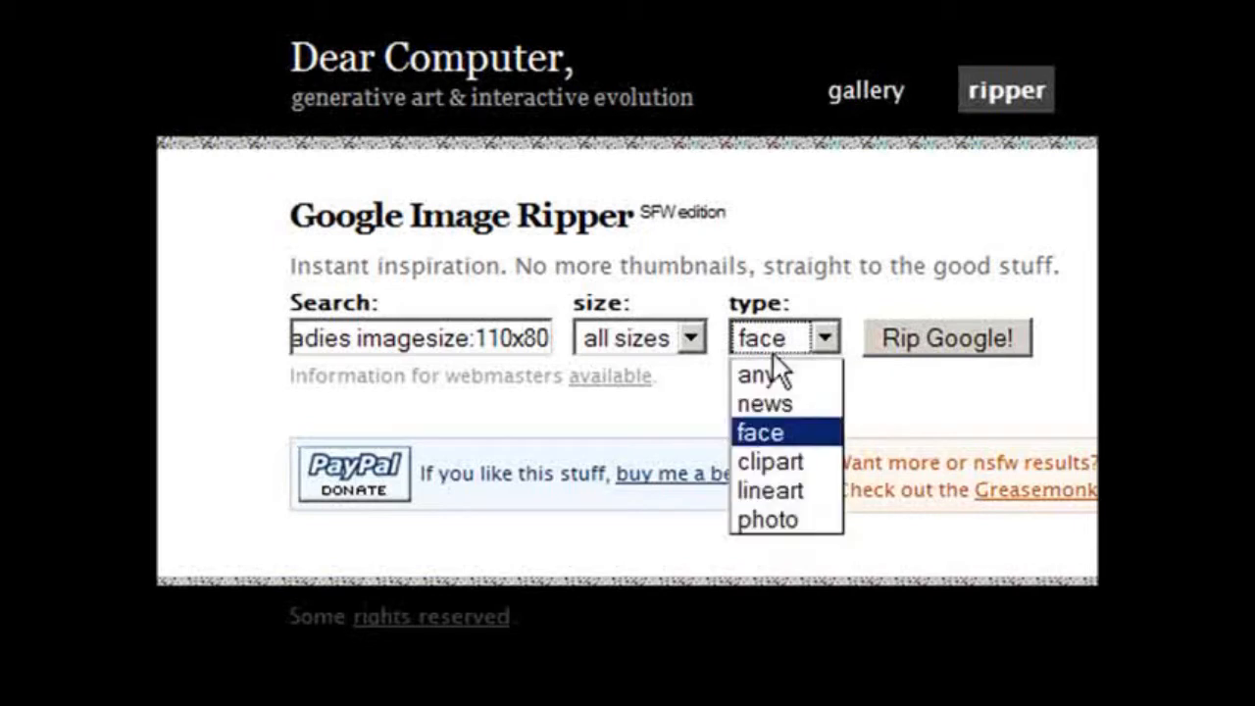
left_click(761, 431)
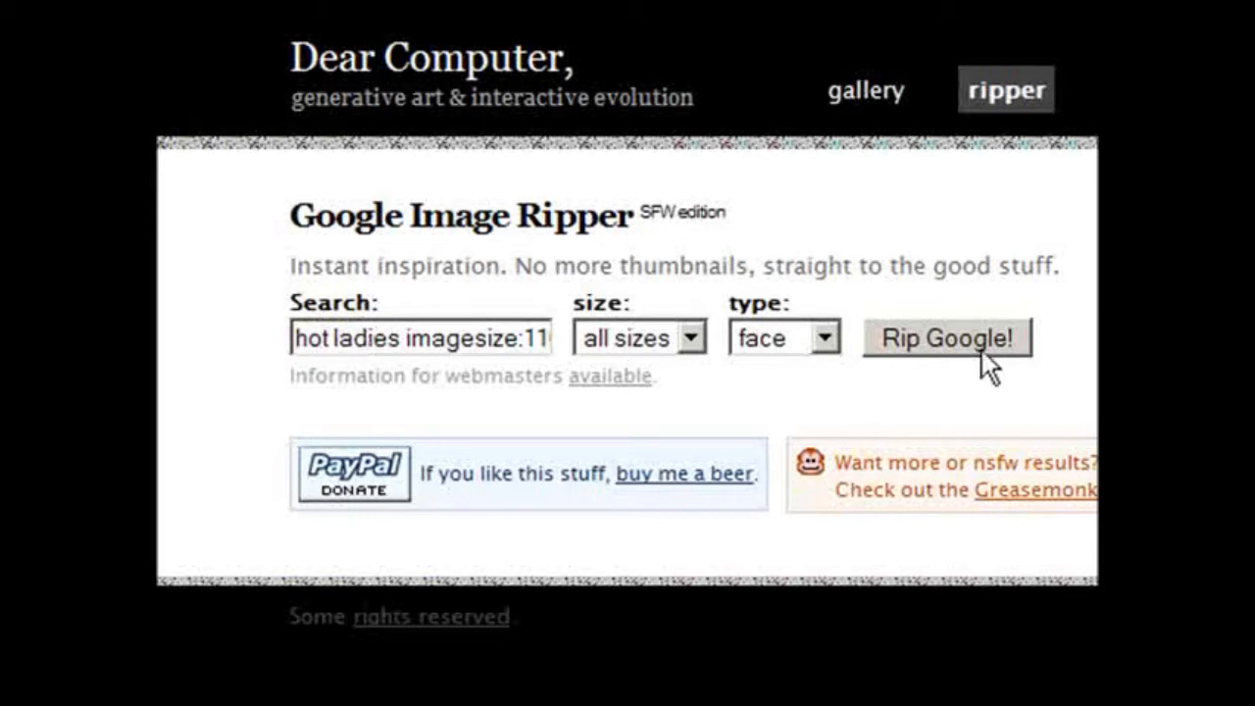
Rip Google for the search and review the full-size results with their source addresses.
left_click(944, 337)
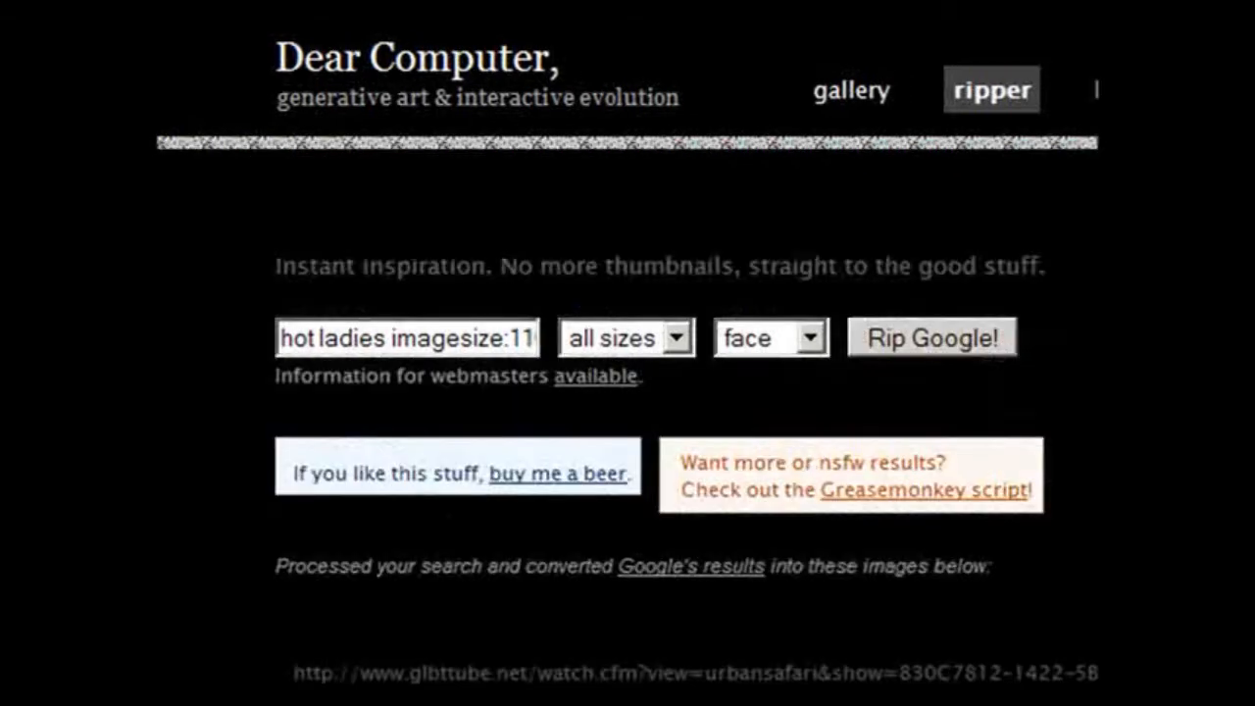
scroll("down", 3)
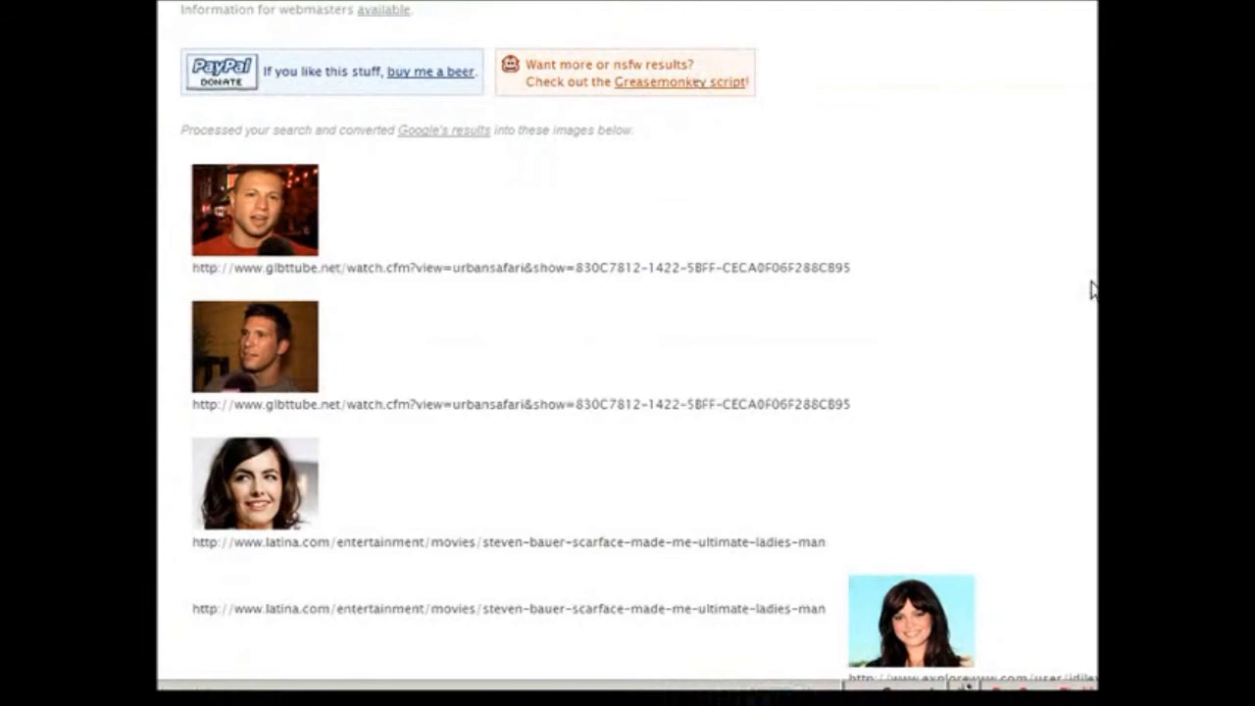
scroll("down", 3)
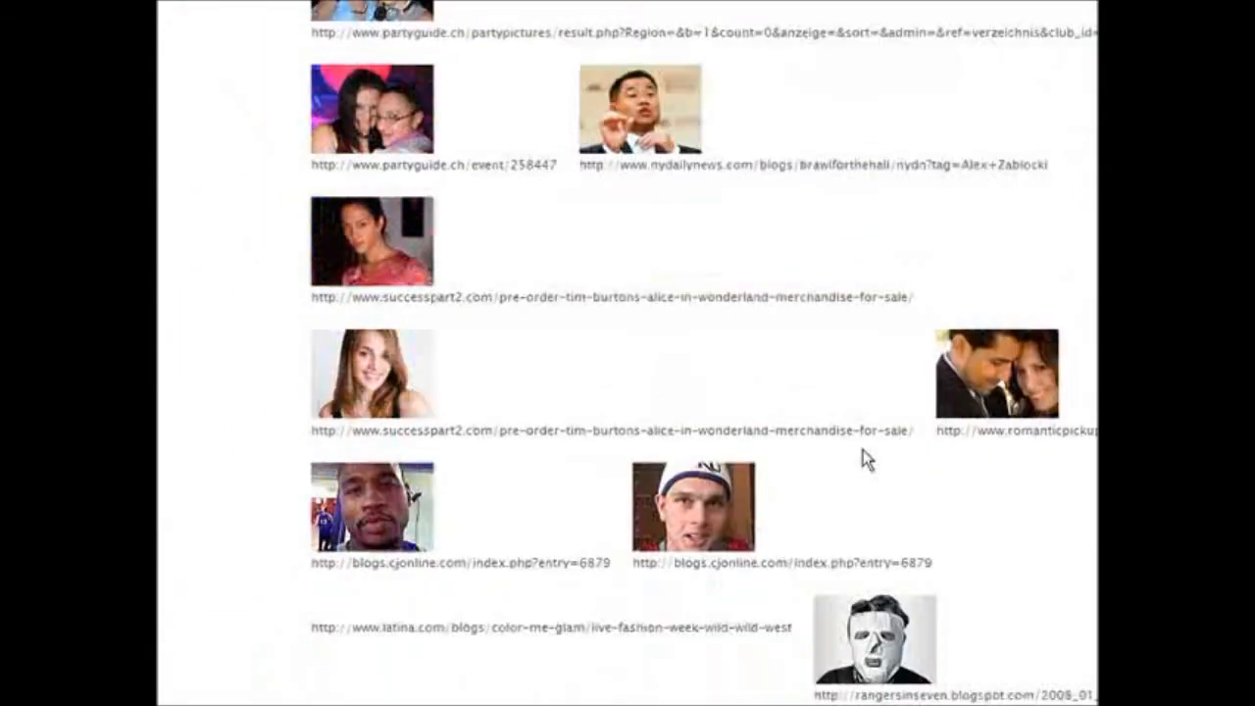
right_click(867, 459)
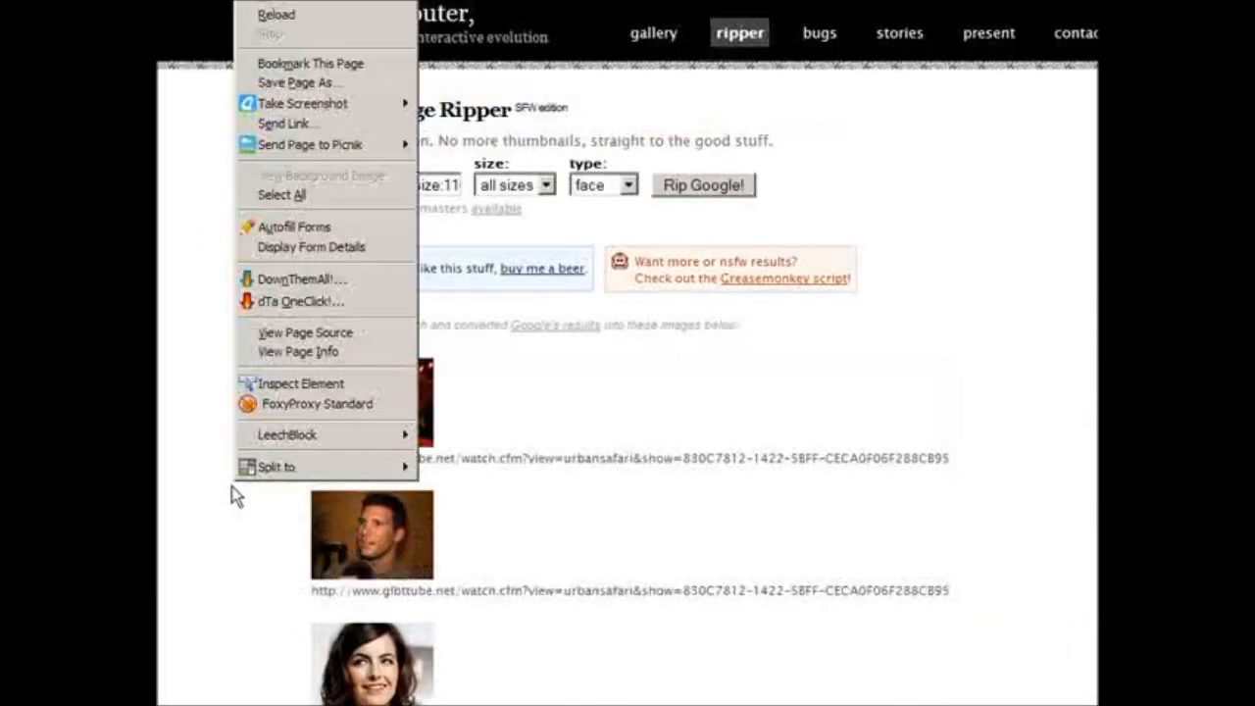
mouse_move(302, 279)
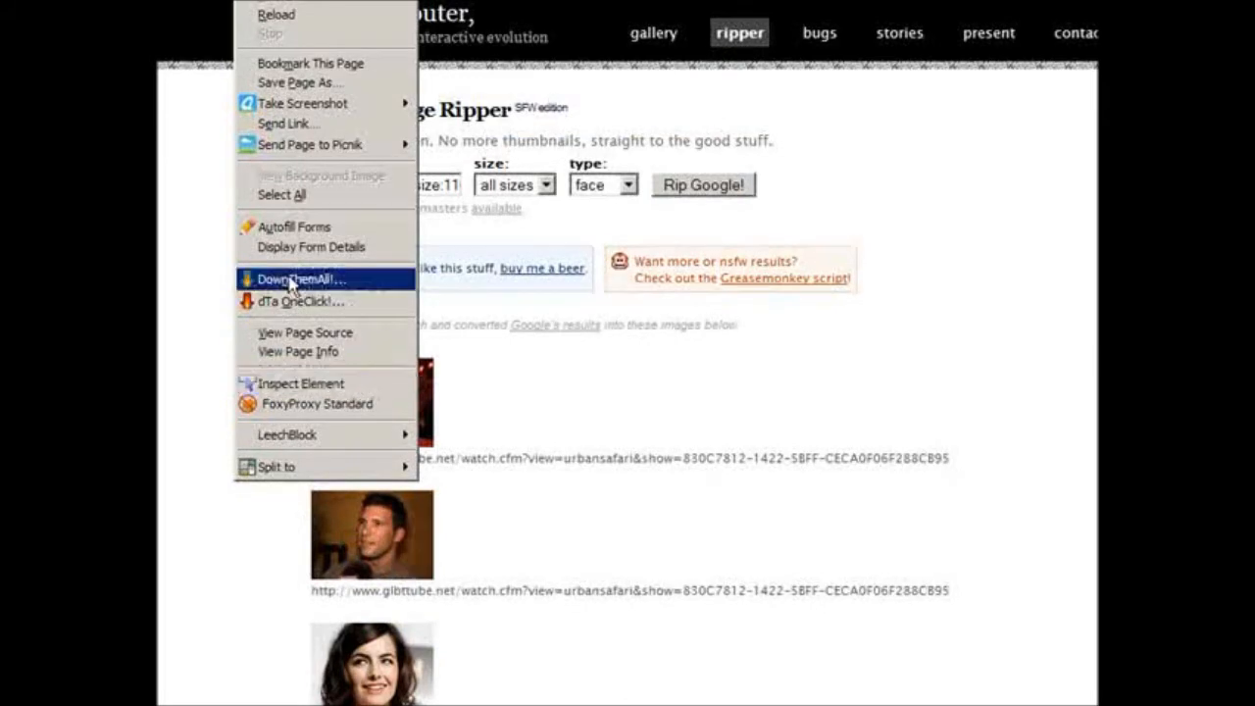
Send the ripped pictures to DownThemAll and set the save folder to 'hotladies'.
left_click(298, 278)
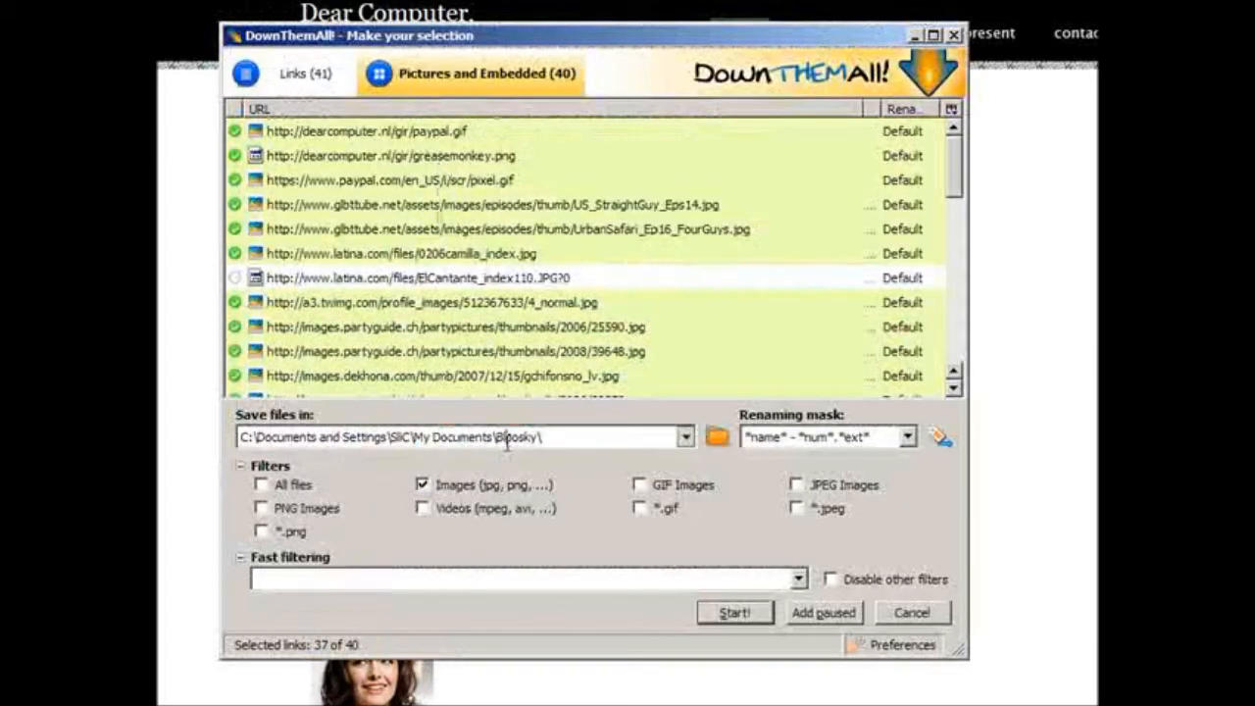
double_click(514, 435)
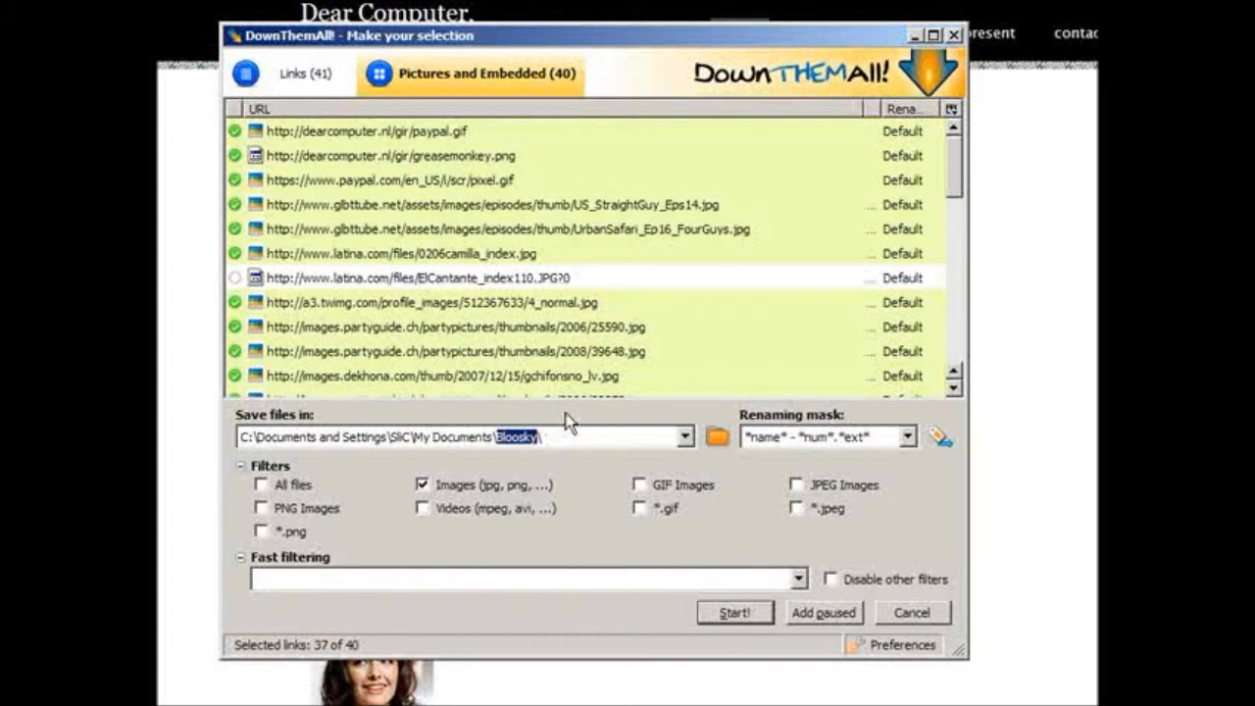
type("hotladies")
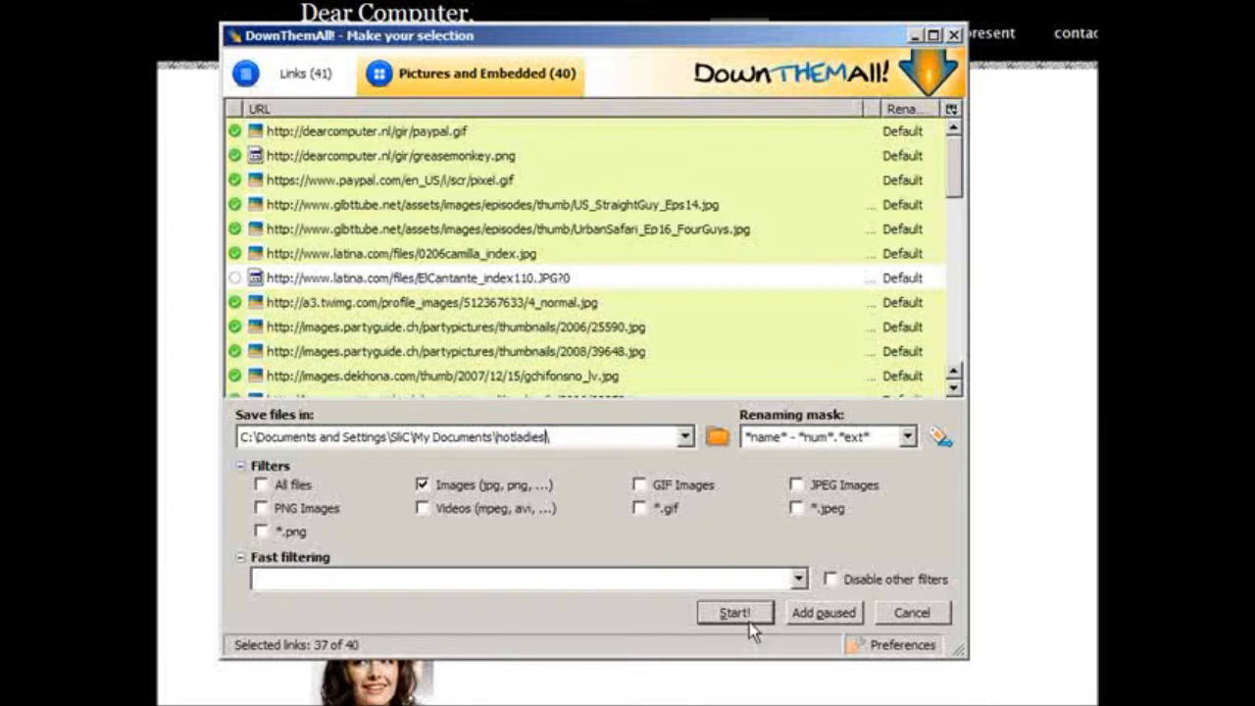
Start the download and watch the manager complete the files.
left_click(733, 611)
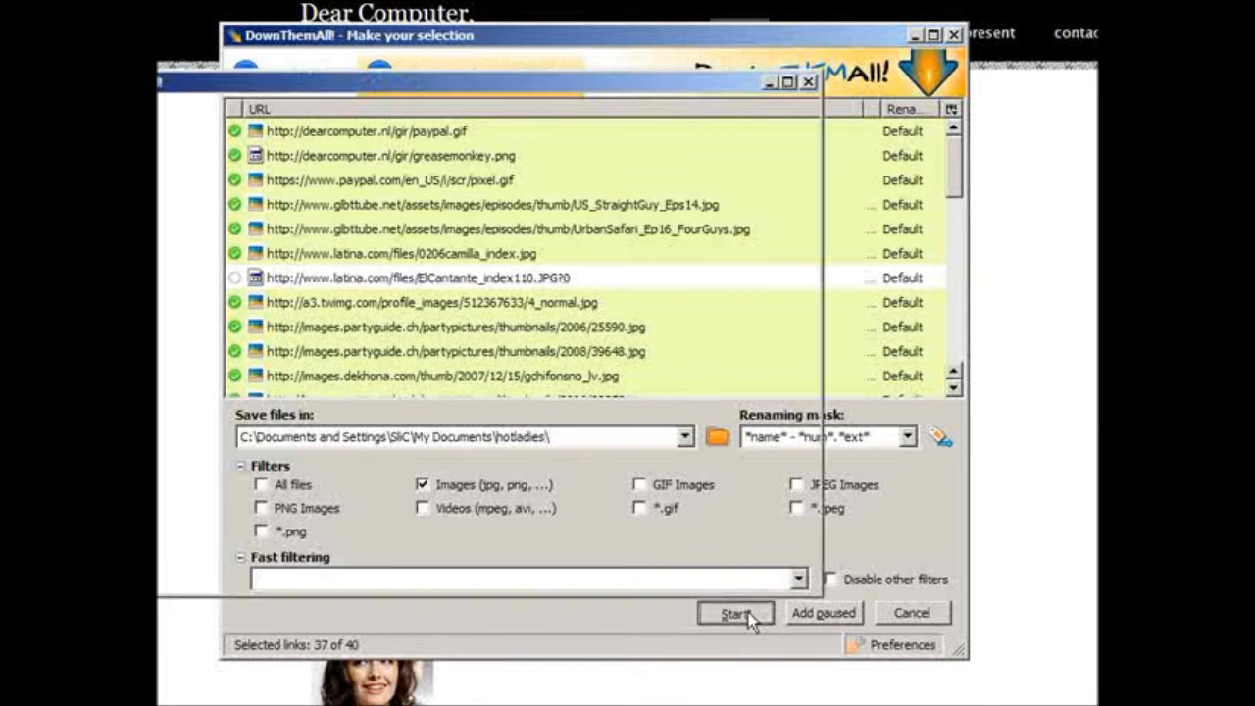
left_click(735, 612)
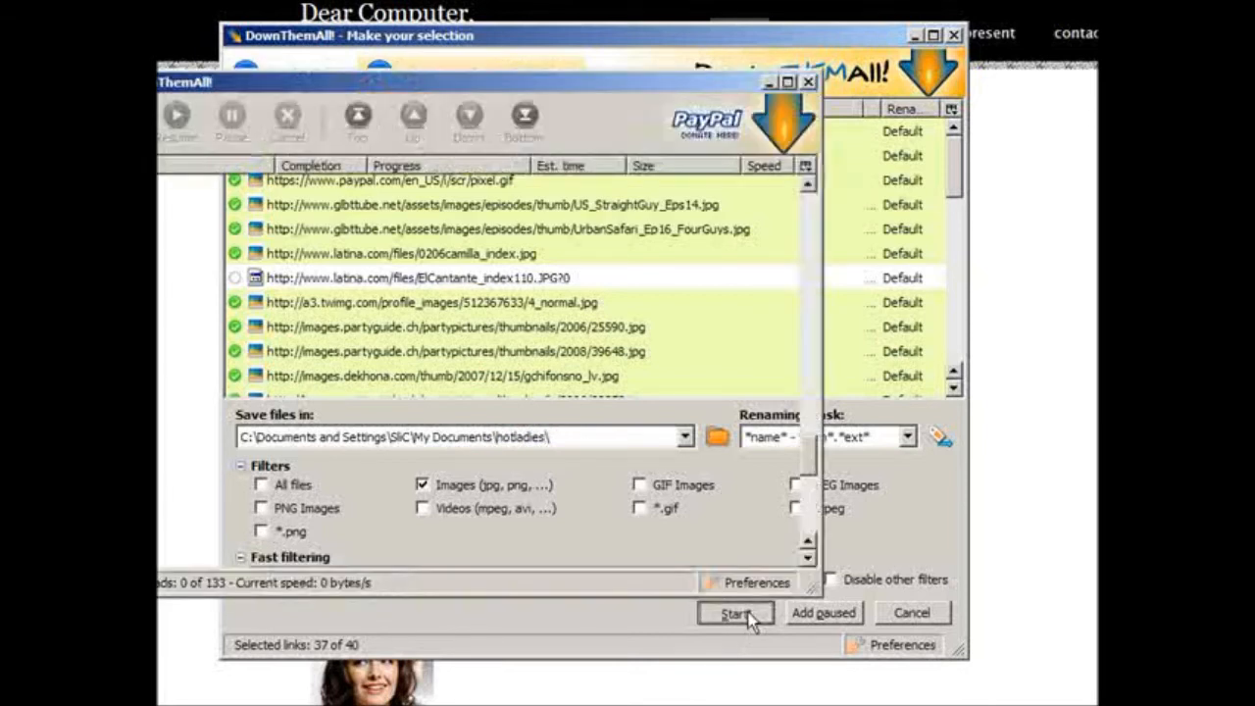
left_click(735, 612)
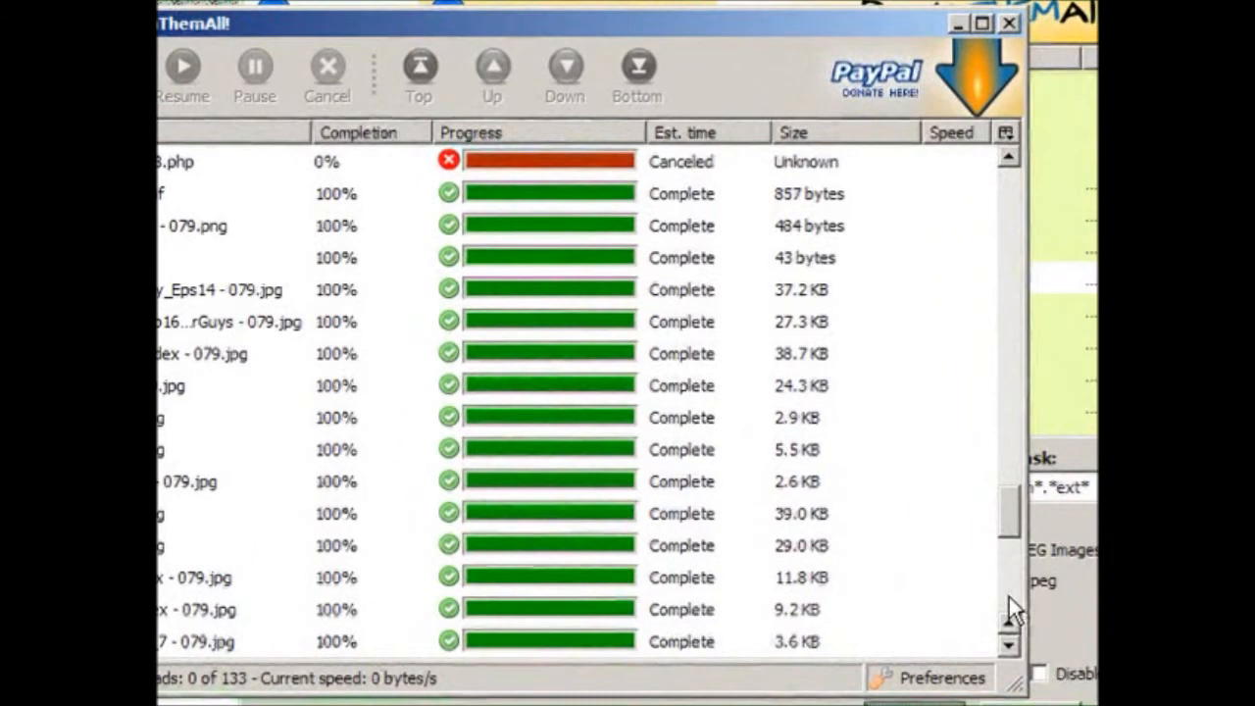
scroll("down", 3)
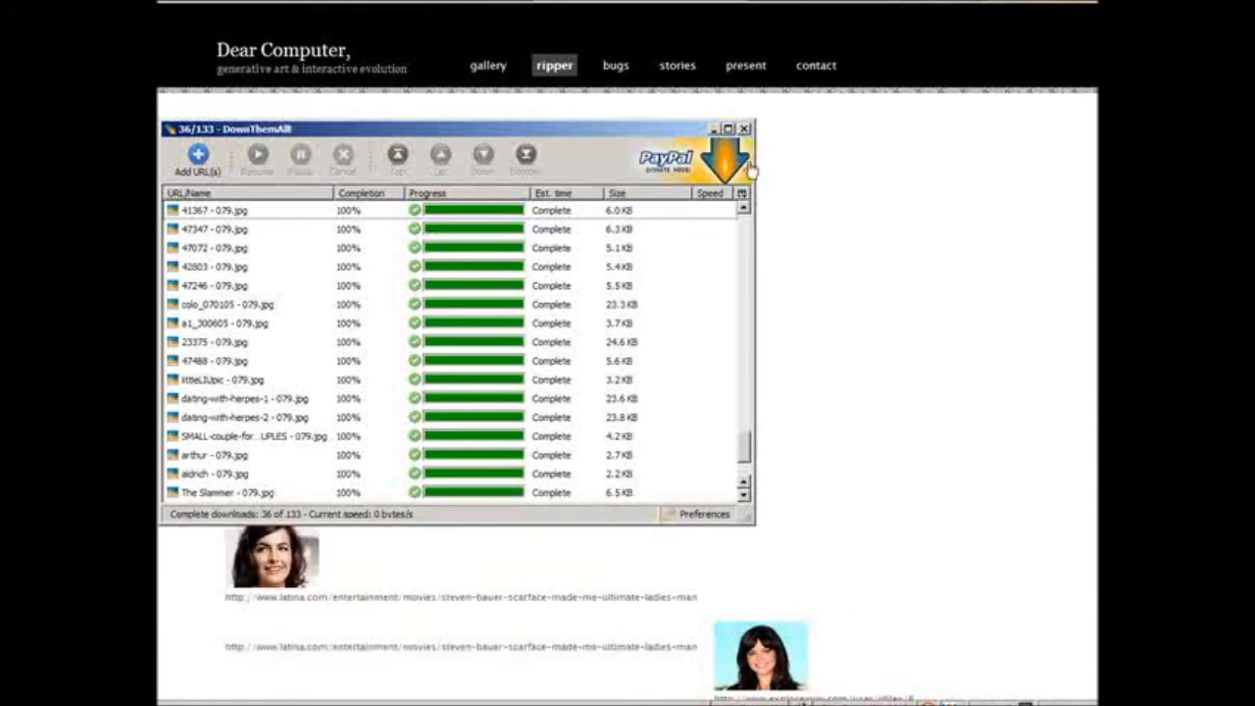
Open the hotladies folder in My Documents to view the downloaded 110 x 80 JPGs.
left_click(745, 127)
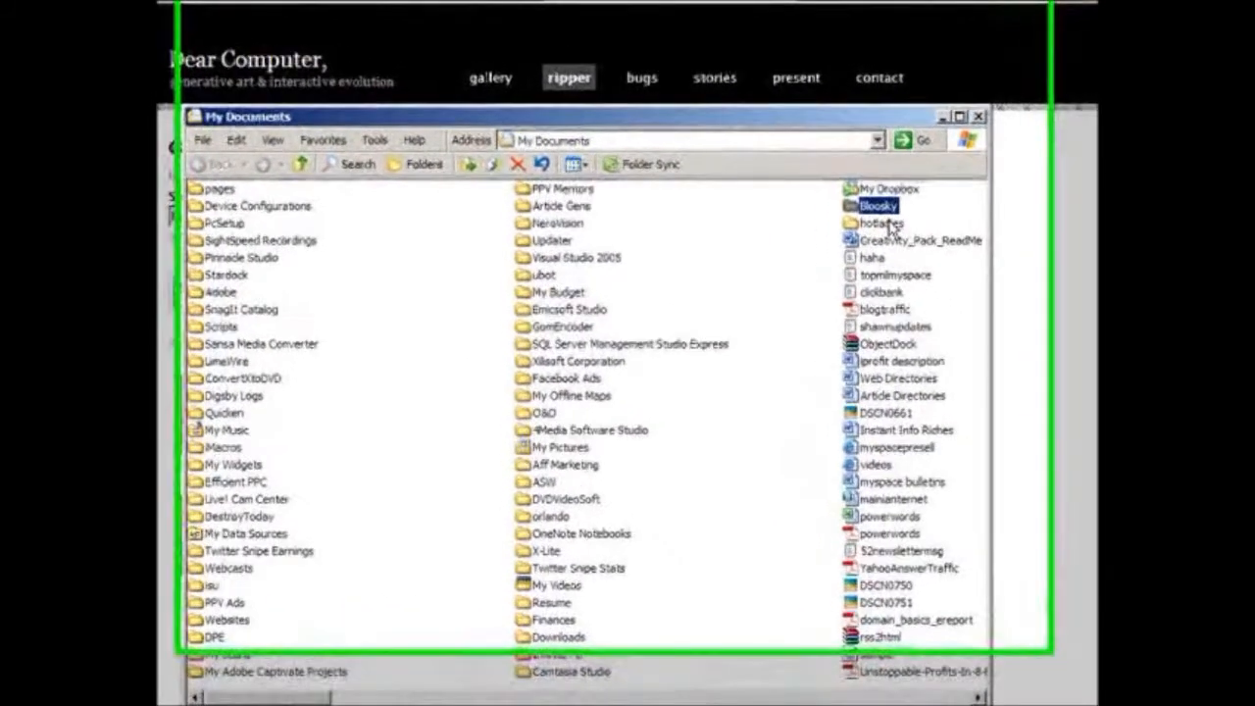
double_click(880, 223)
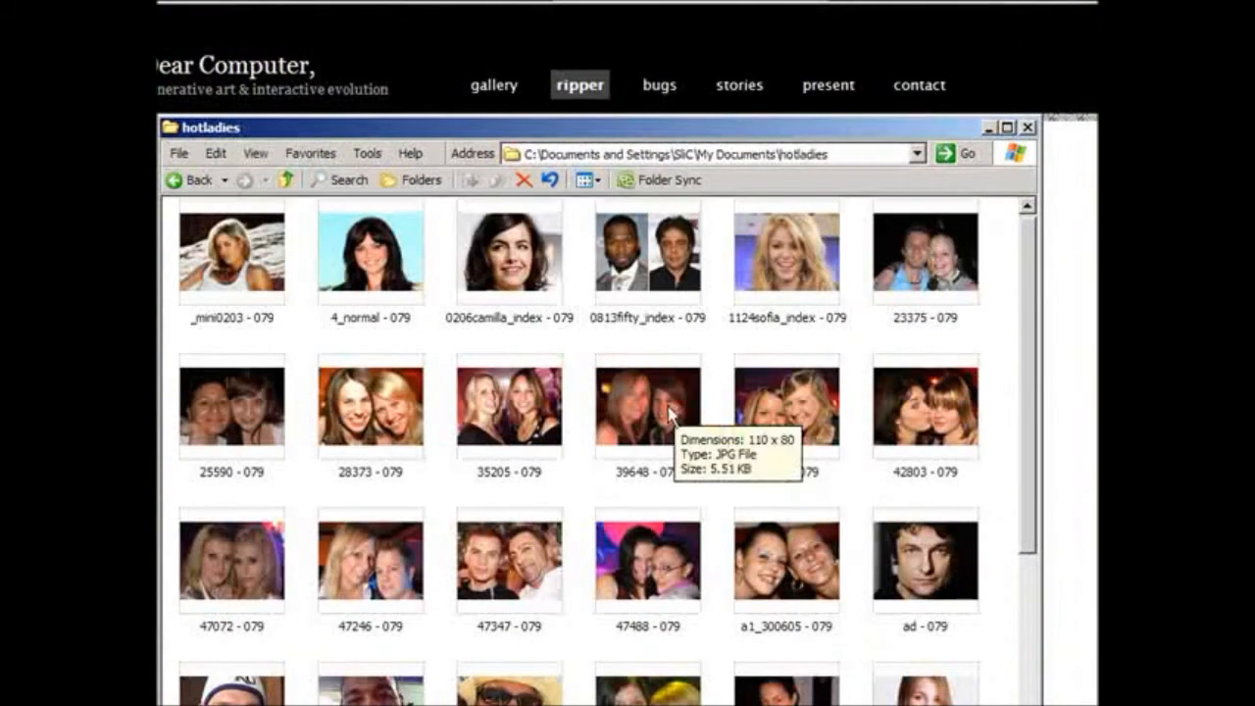
mouse_move(631, 428)
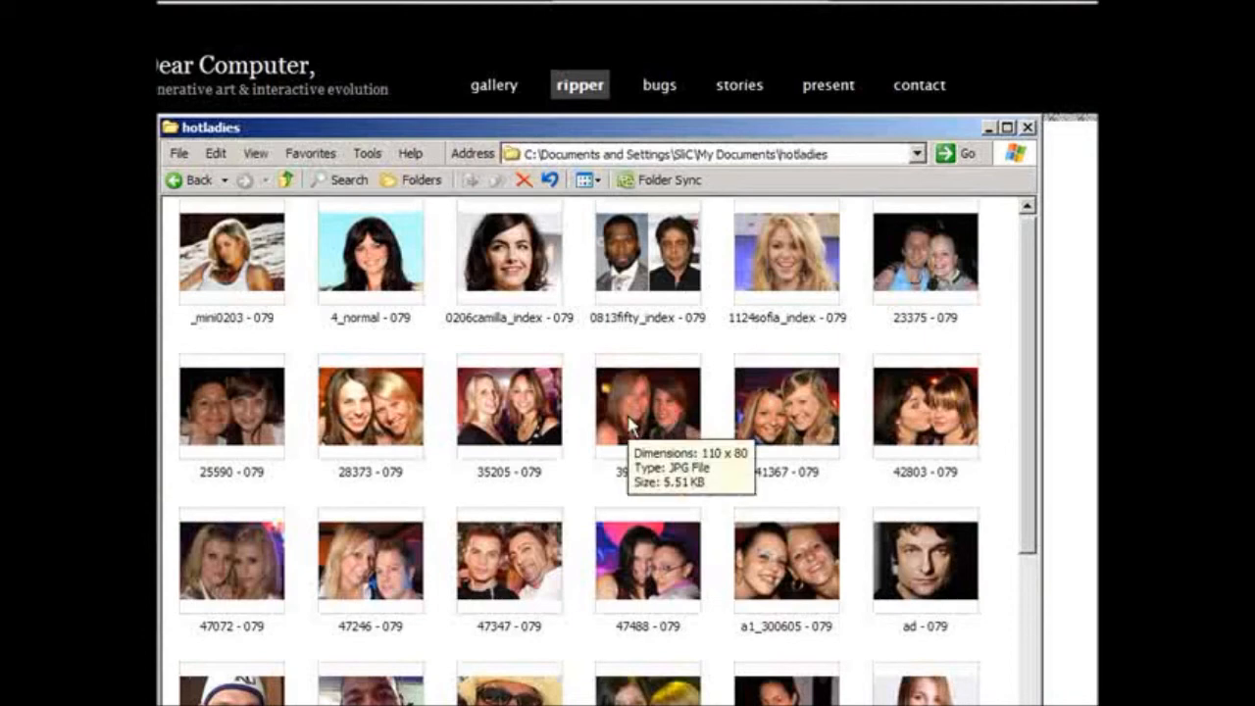
mouse_move(534, 416)
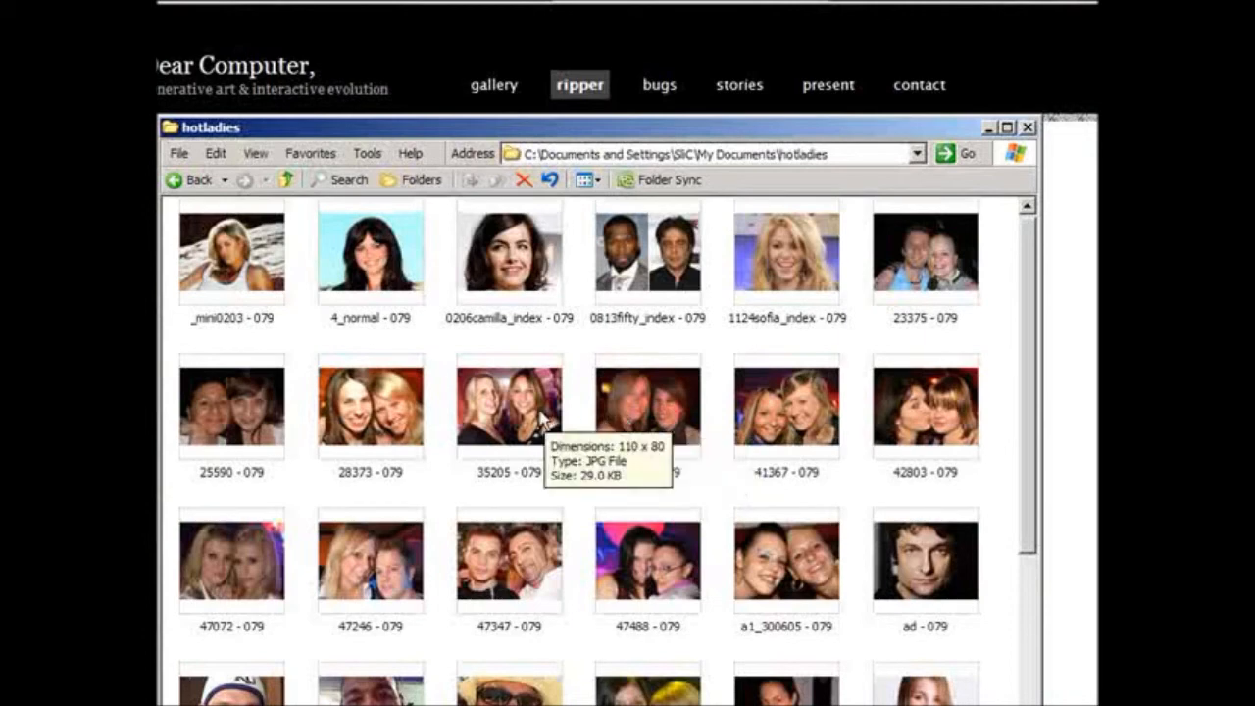
mouse_move(370, 411)
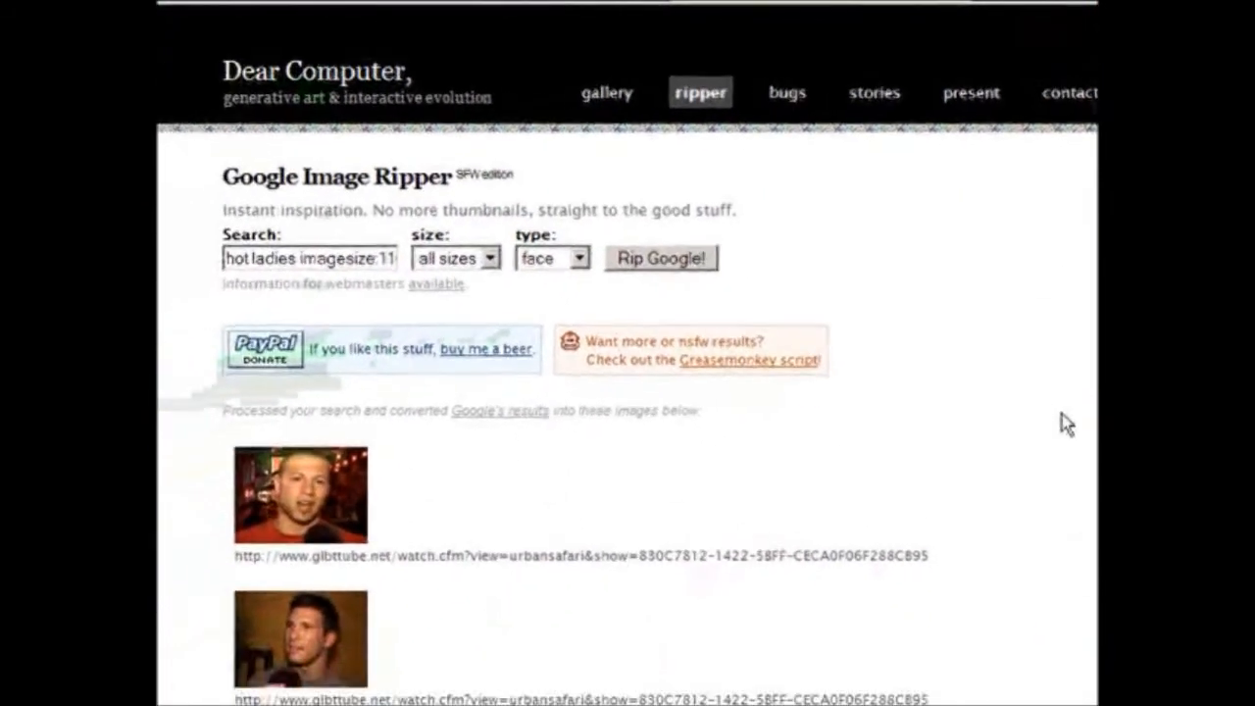
Rip a new 'women at the beach' 110x80 search with type any and review the results.
double_click(265, 257)
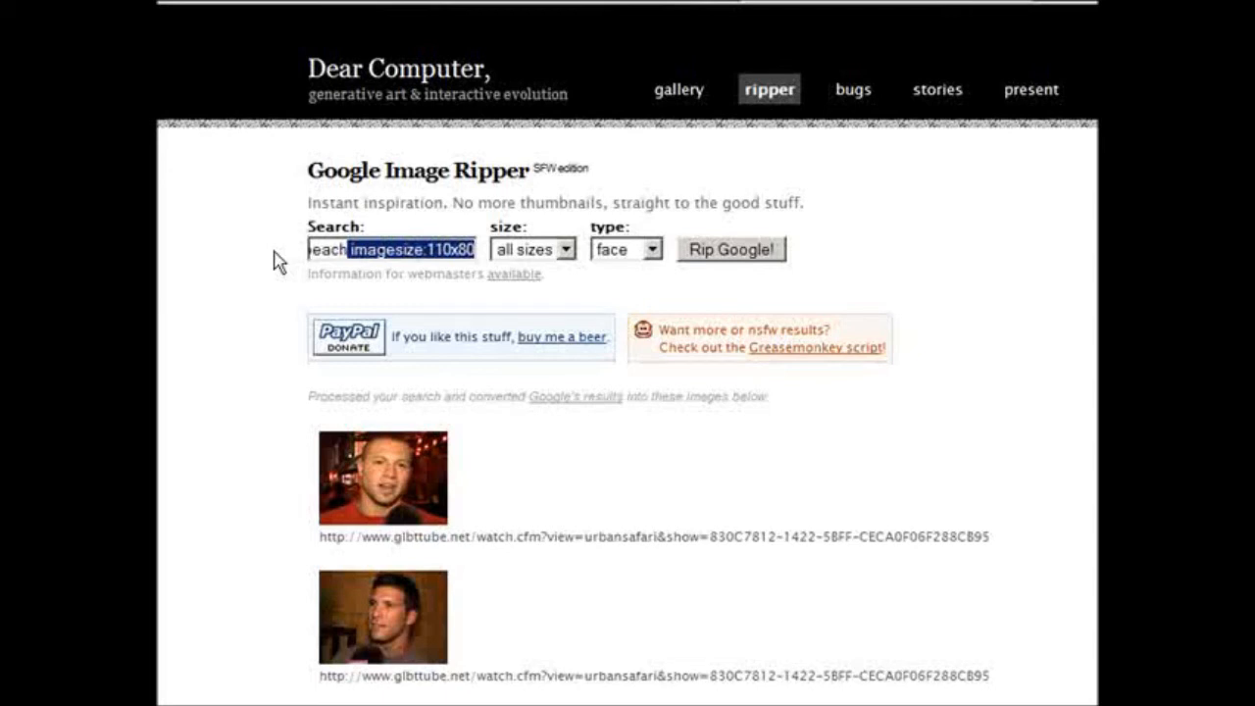
left_click(565, 249)
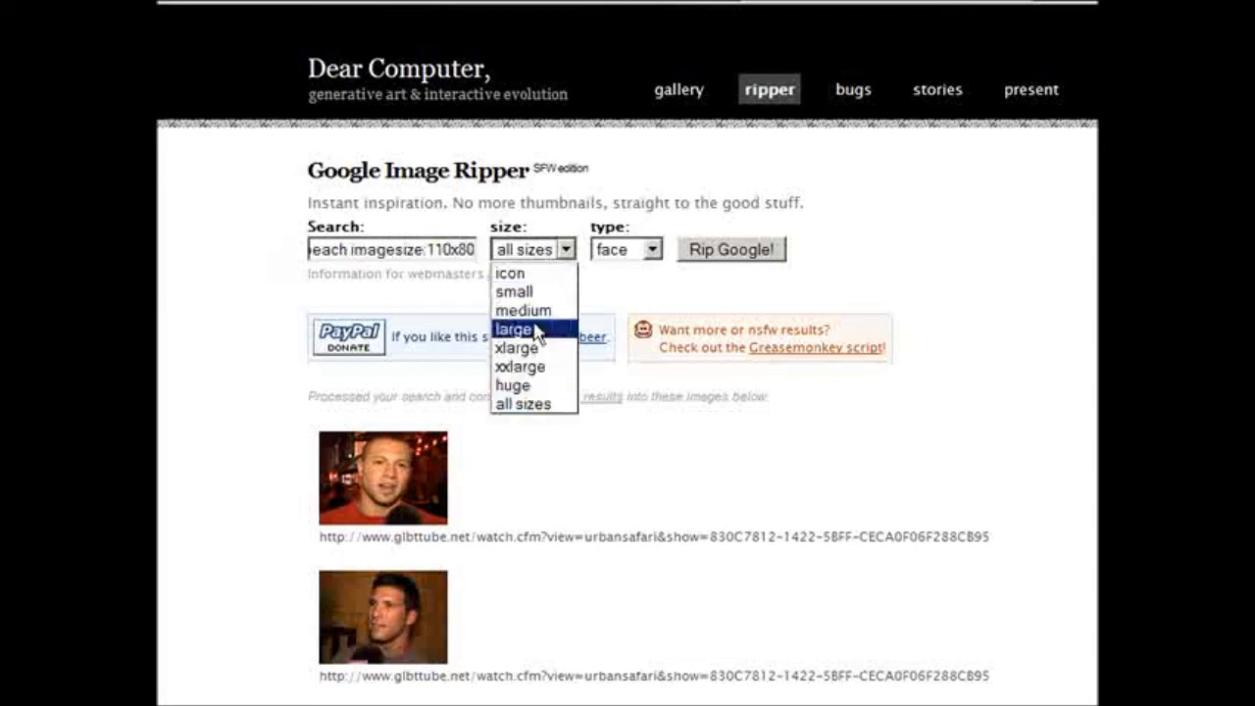
left_click(659, 247)
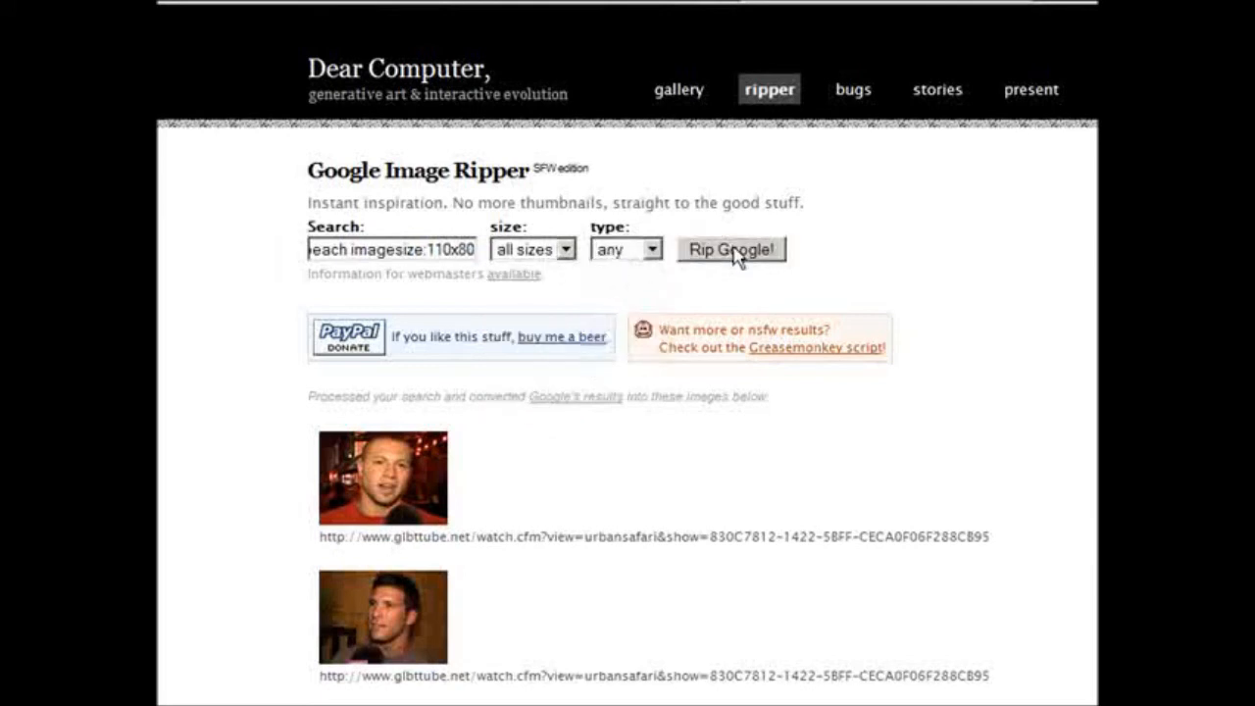
left_click(730, 249)
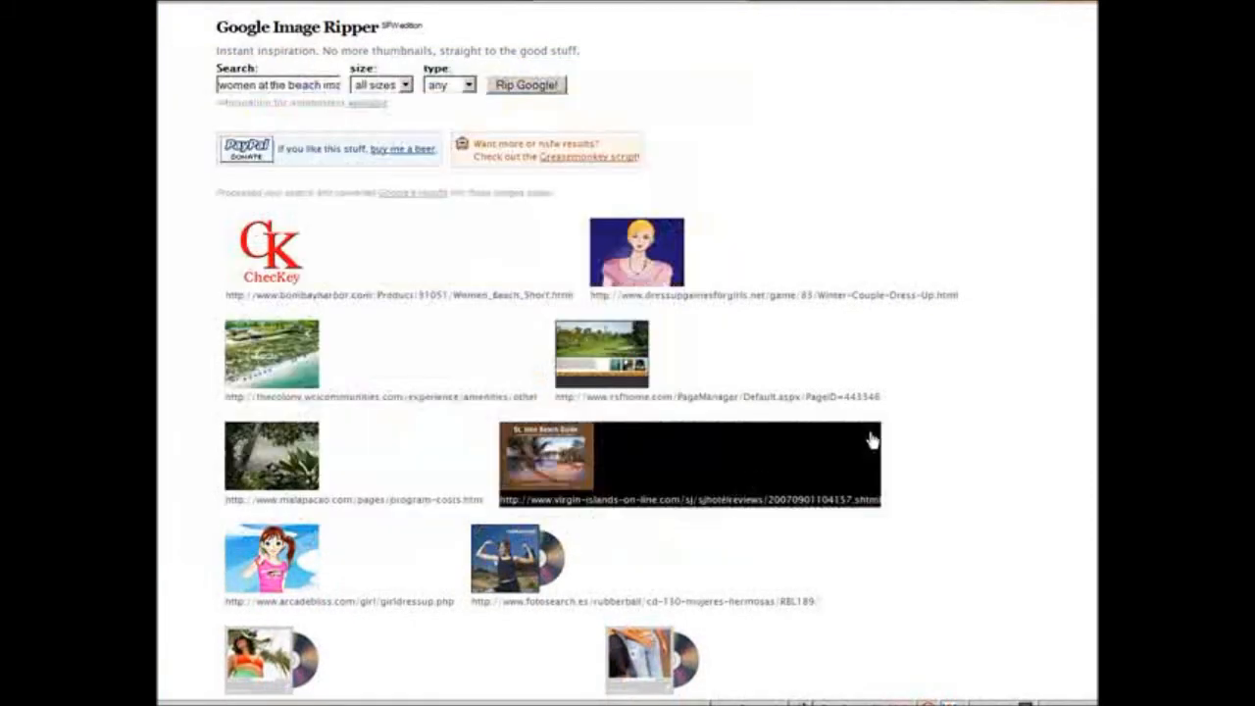
scroll("down", 3)
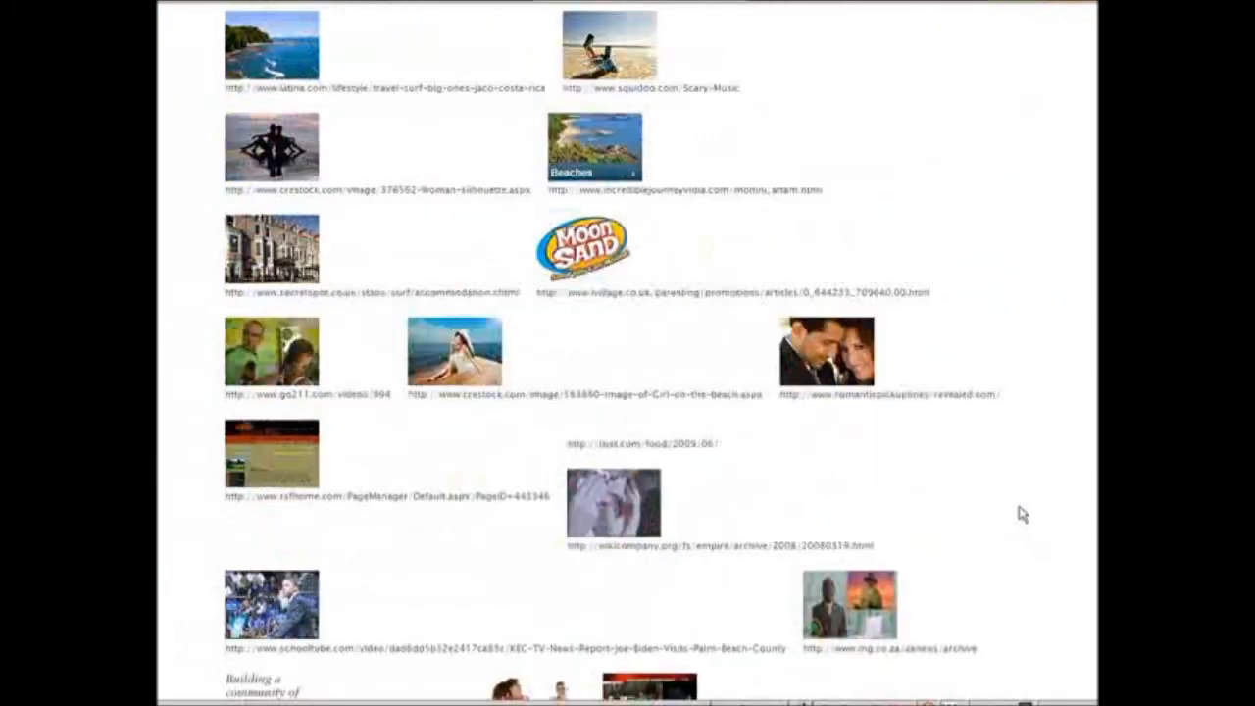
scroll("down", 3)
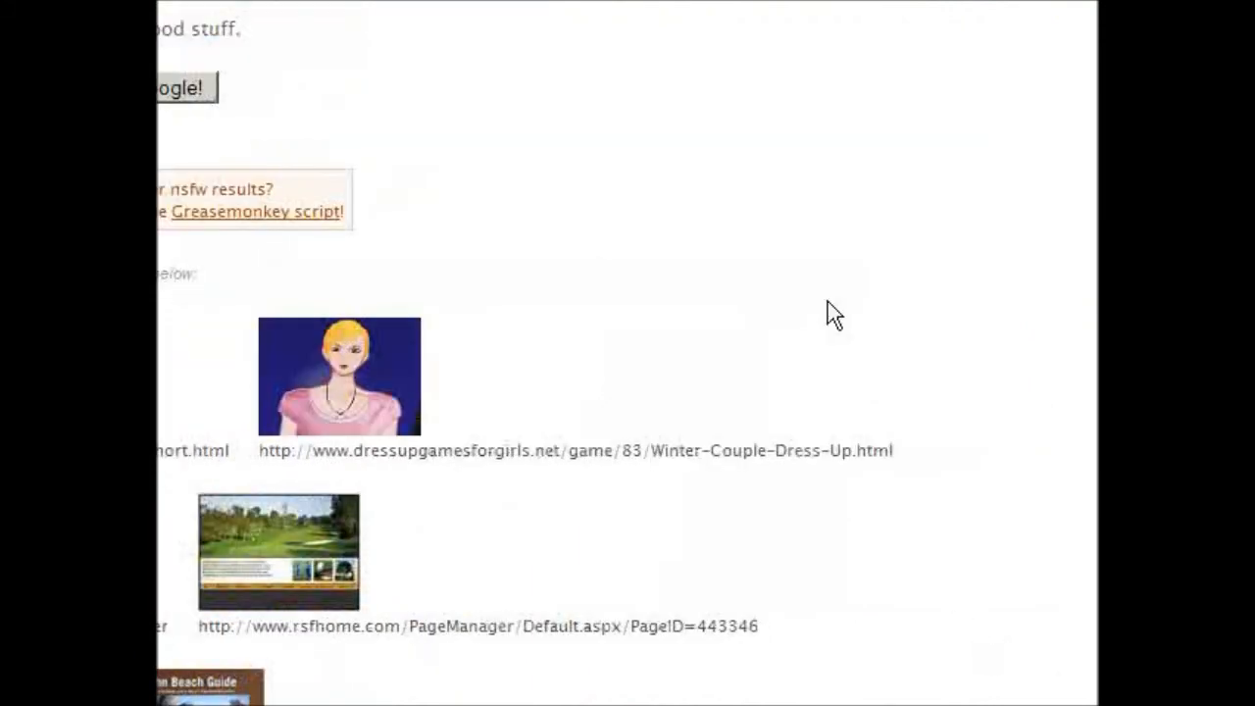
mouse_move(663, 112)
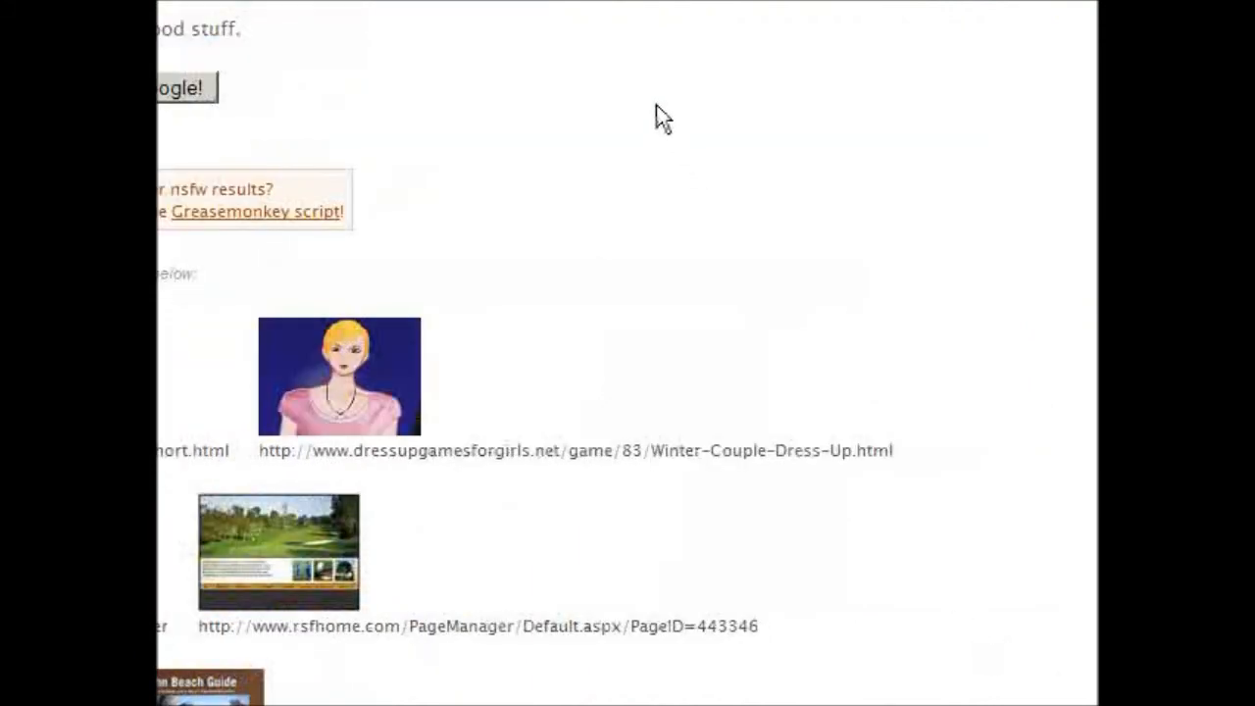
scroll("up", 3)
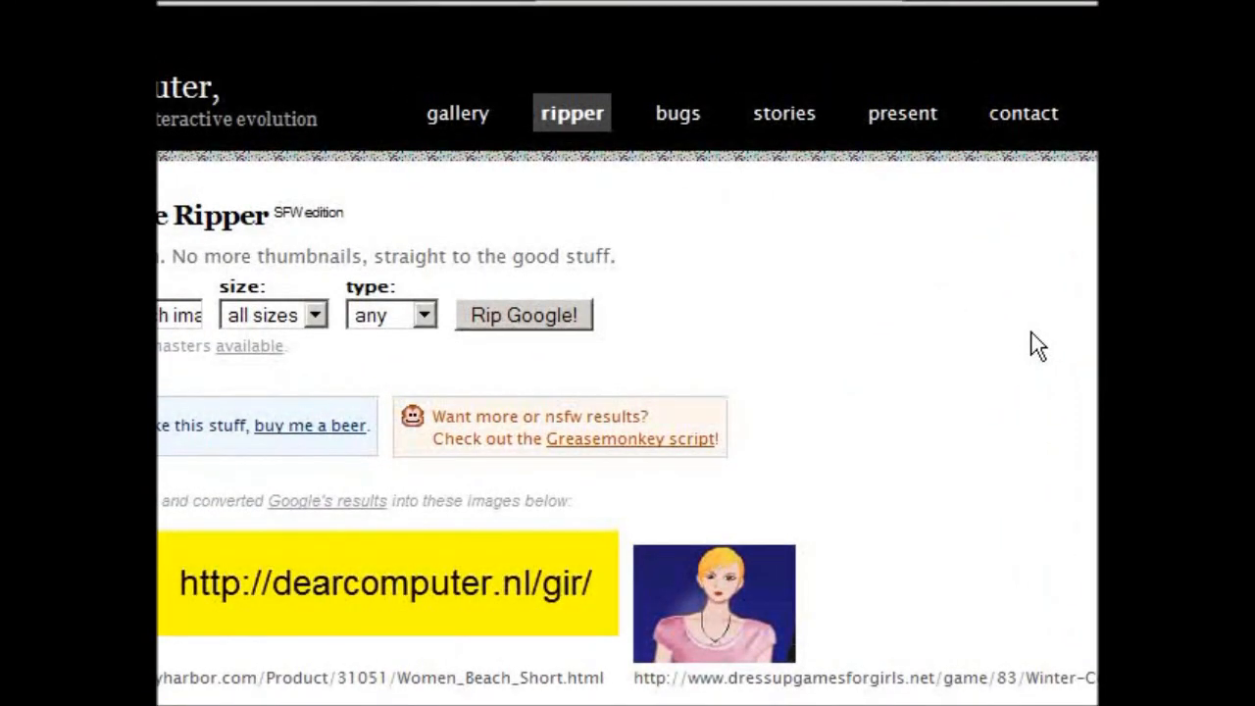
mouse_move(1037, 338)
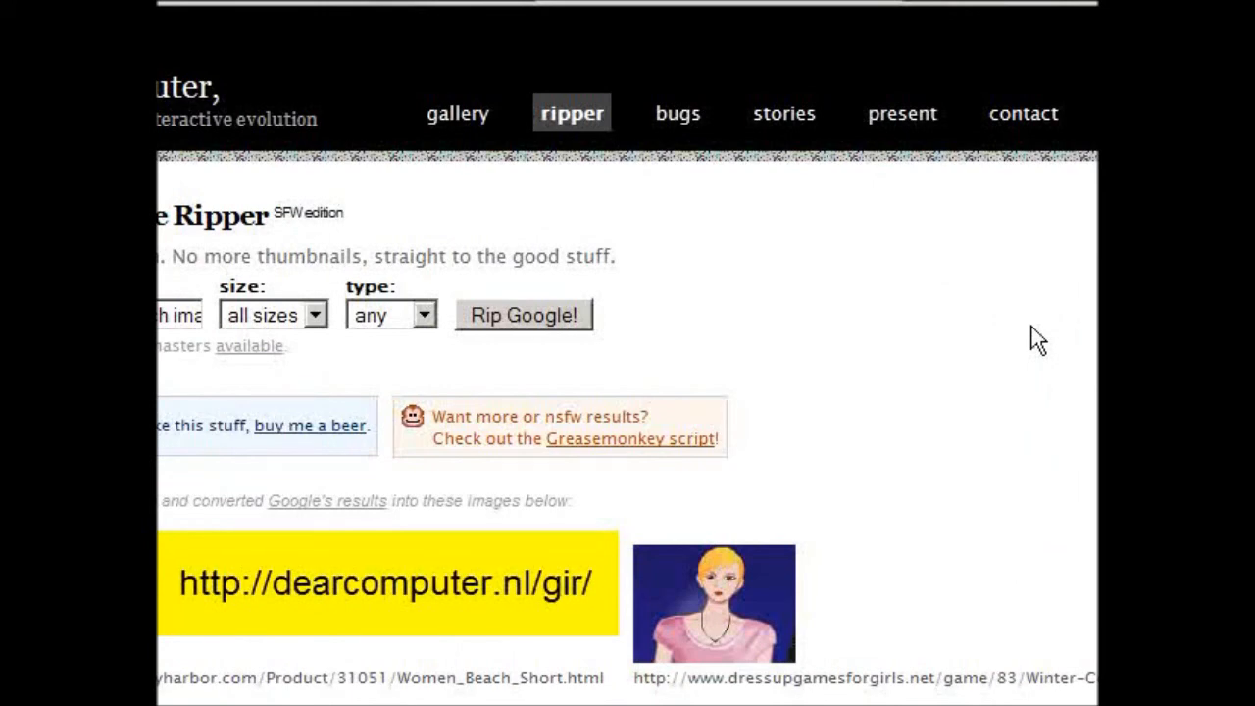